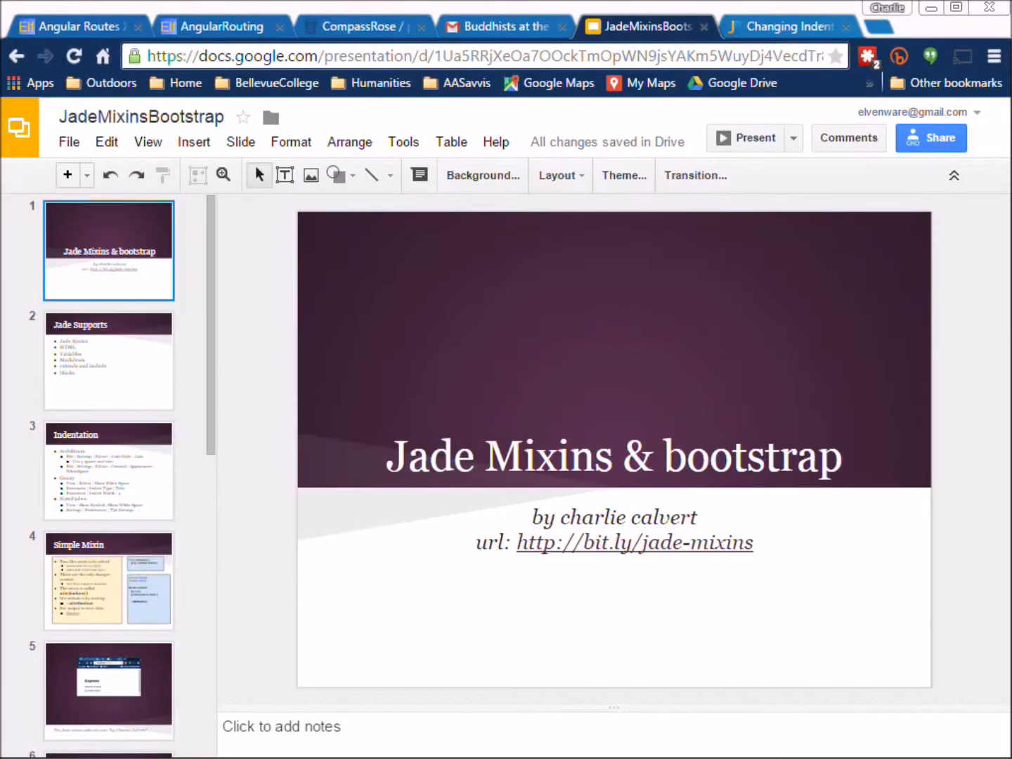
pyautogui.moveTo(314, 462)
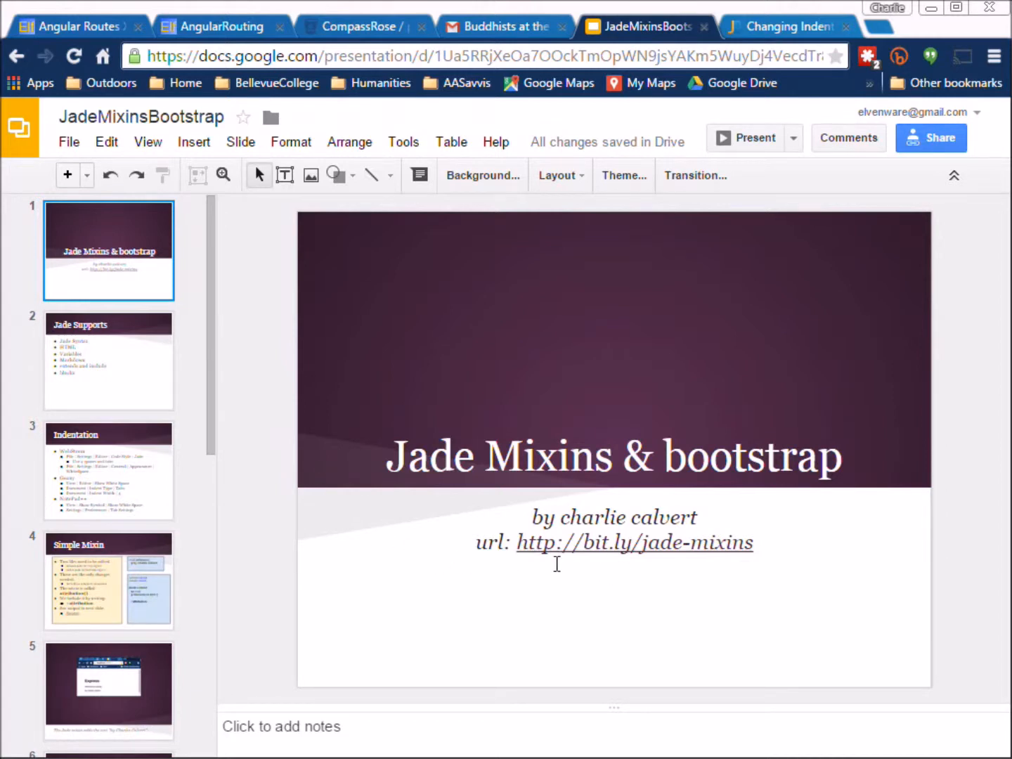
pyautogui.moveTo(573, 558)
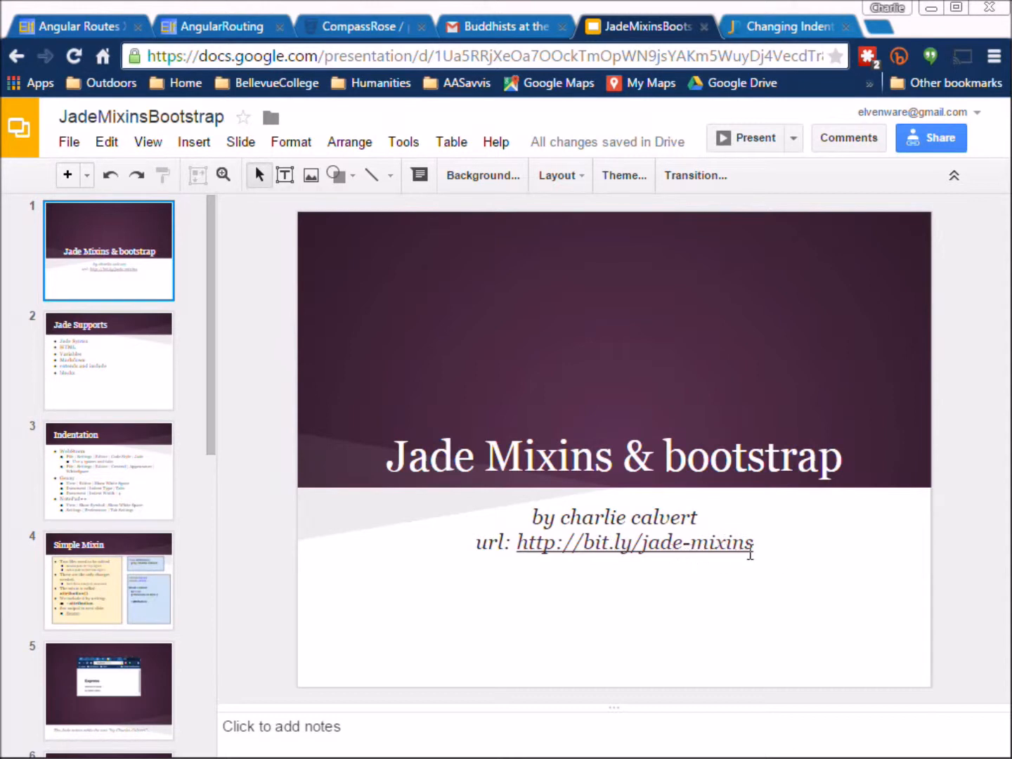
# Show slide 3, the Indentation slide, in the JadeMixinsBootstrap deck
pyautogui.click(108, 469)
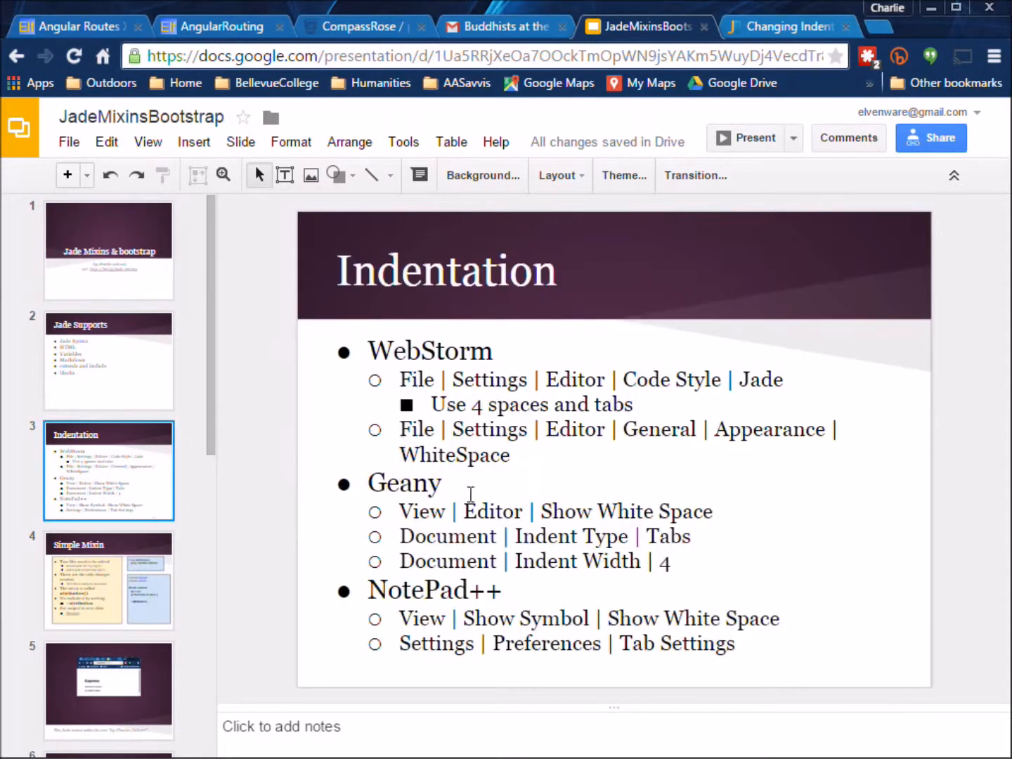
pyautogui.moveTo(696, 175)
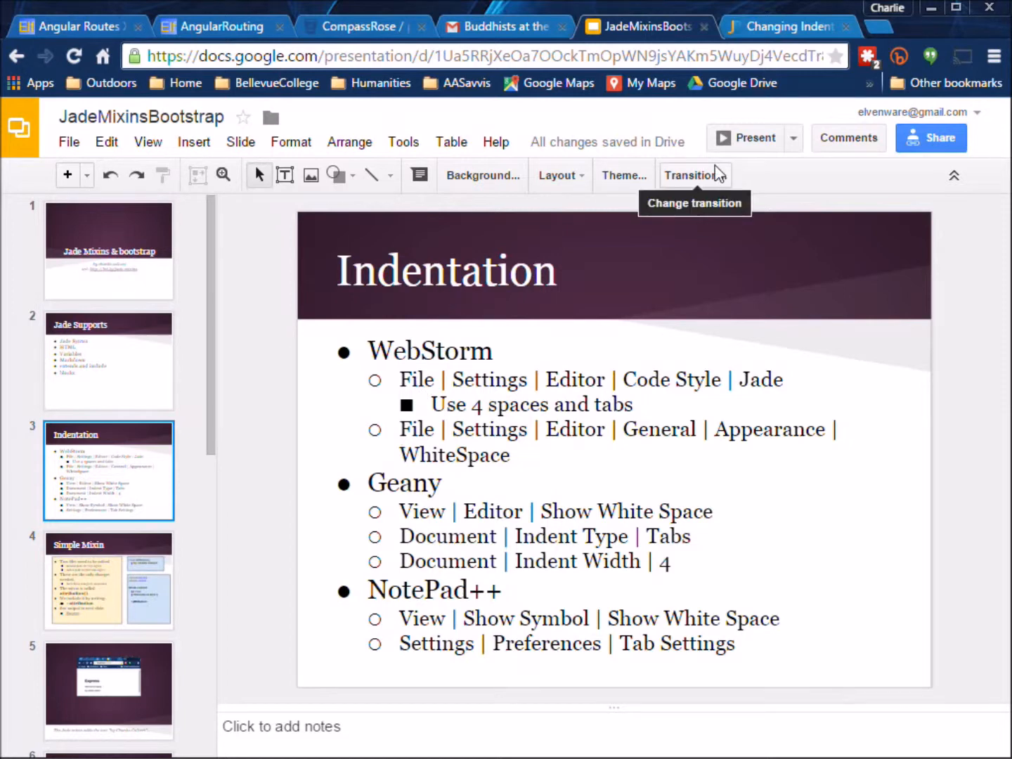
# Bring up WebStorm's FooJade project with index.jade, then move on to Command Prompt
pyautogui.press('alt+tab')
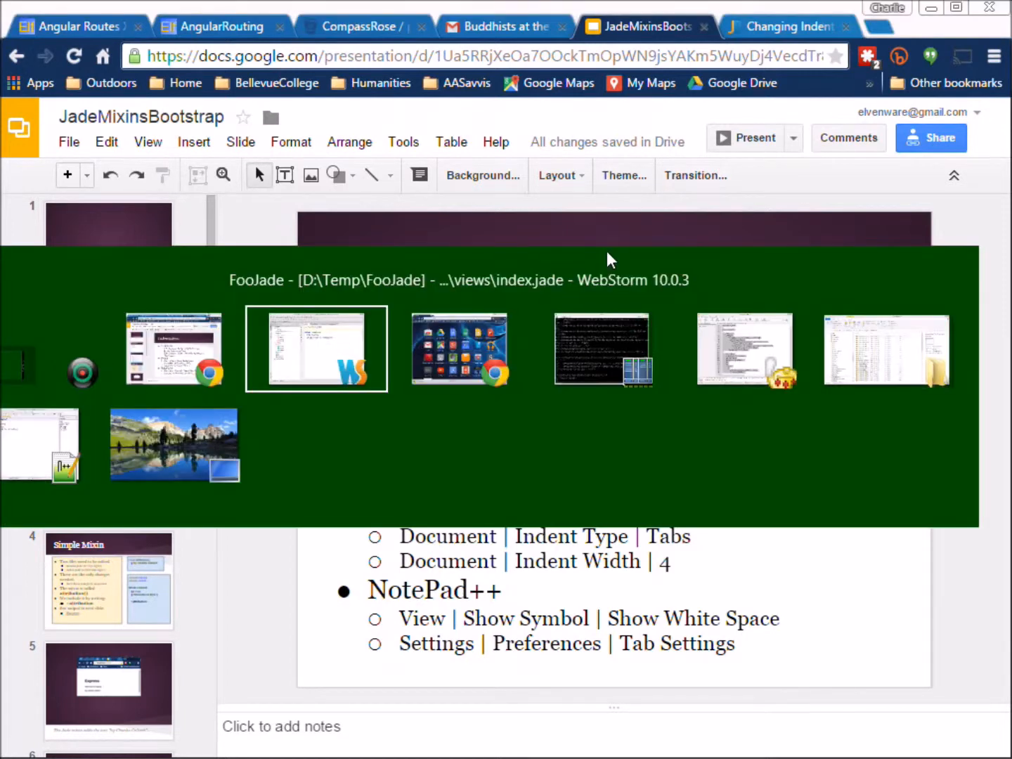
pyautogui.click(315, 348)
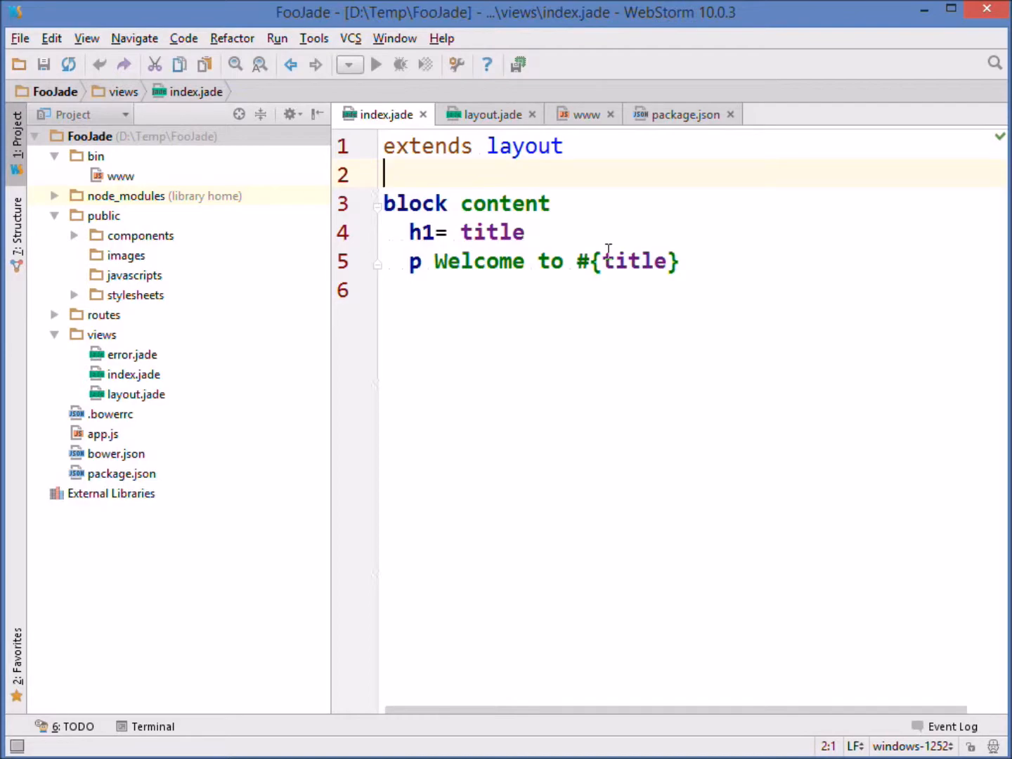
pyautogui.press('alt+tab')
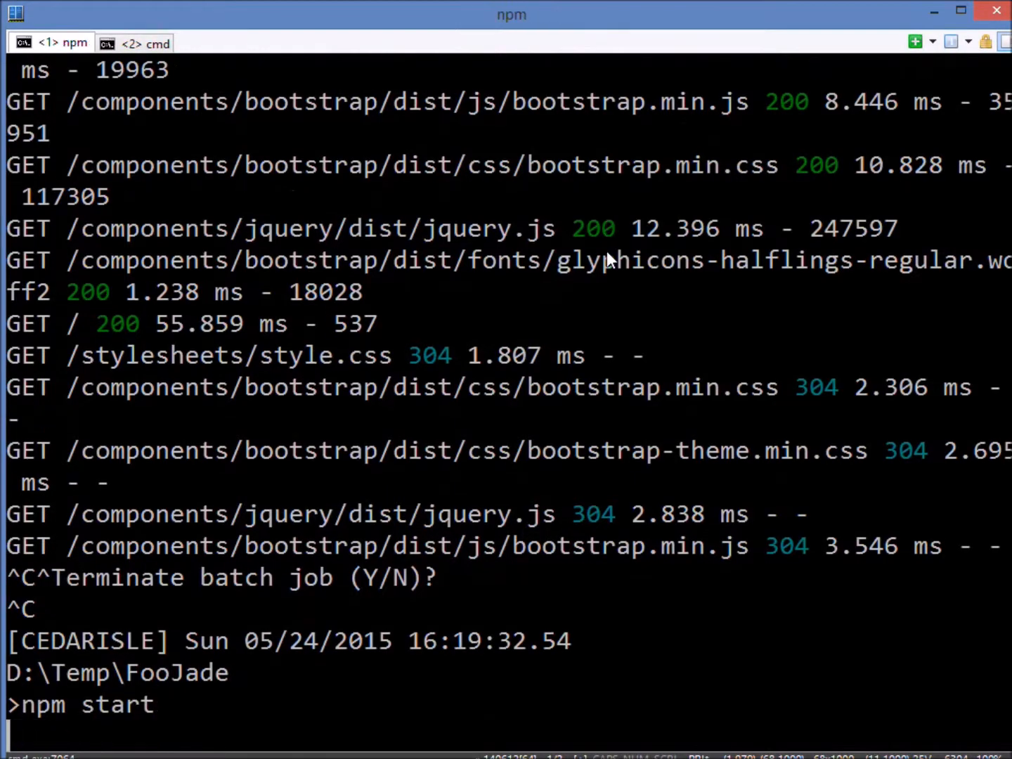
# Run npm start to restart the FooJade Express server
pyautogui.press('enter')
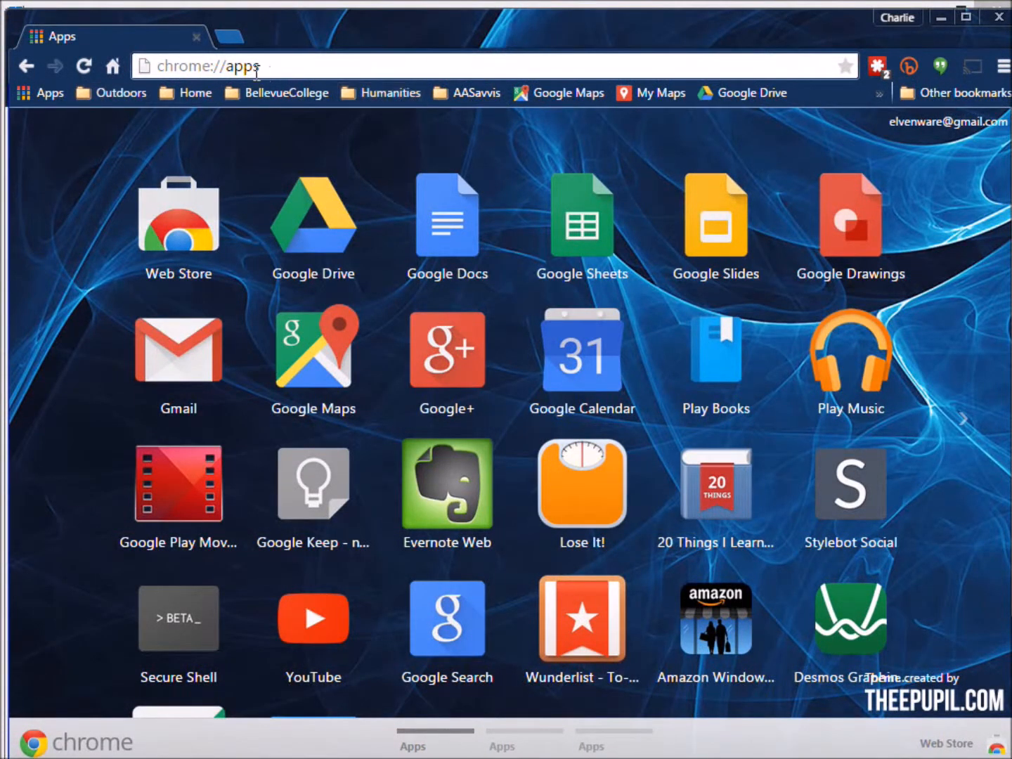
# Enter localhost:30025 in Chrome's address bar
pyautogui.write('localhost:30025')
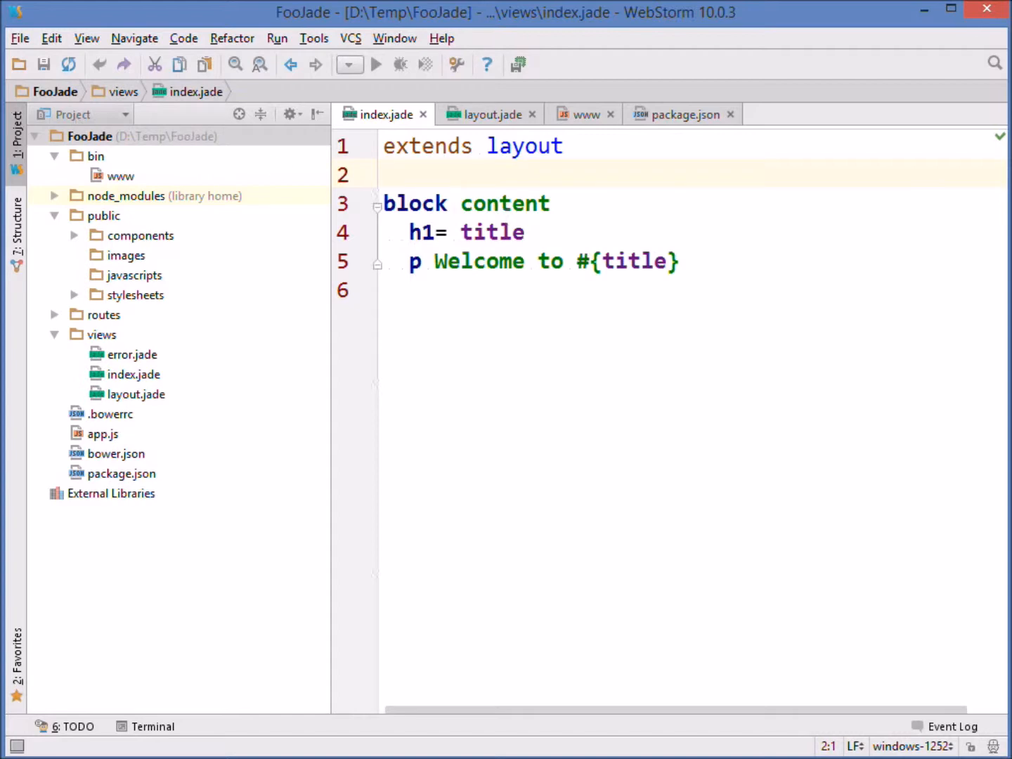
# In Settings > Editor > General > Appearance, toggle Show whitespaces off and back on
pyautogui.click(19, 38)
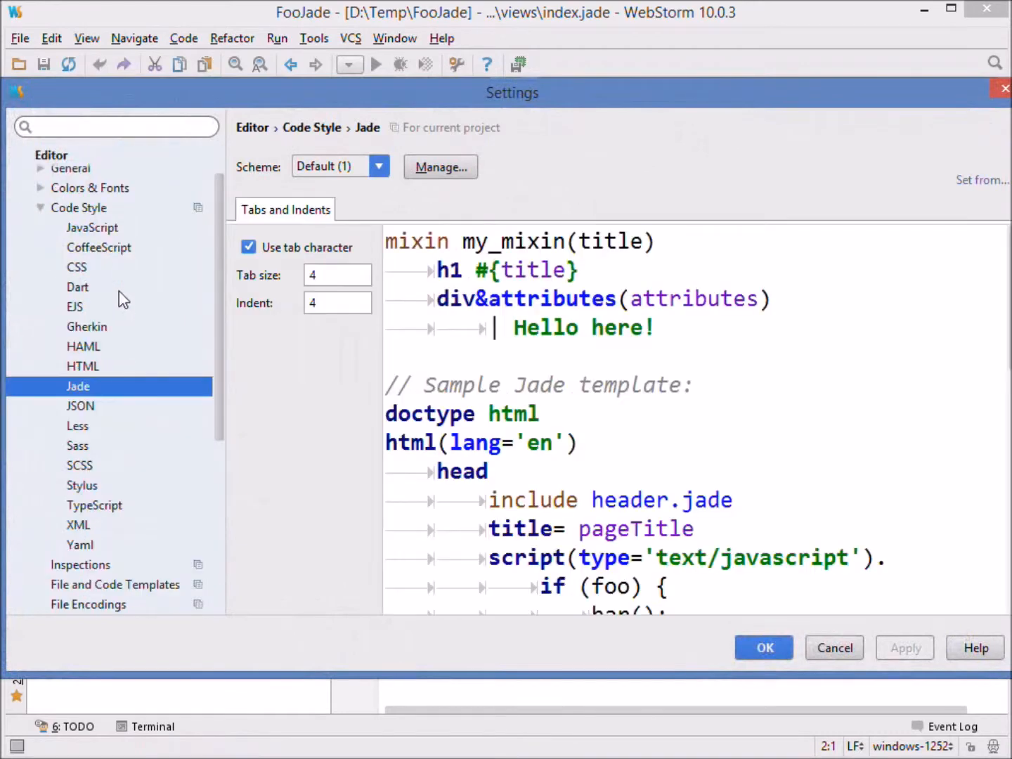
pyautogui.moveTo(85, 230)
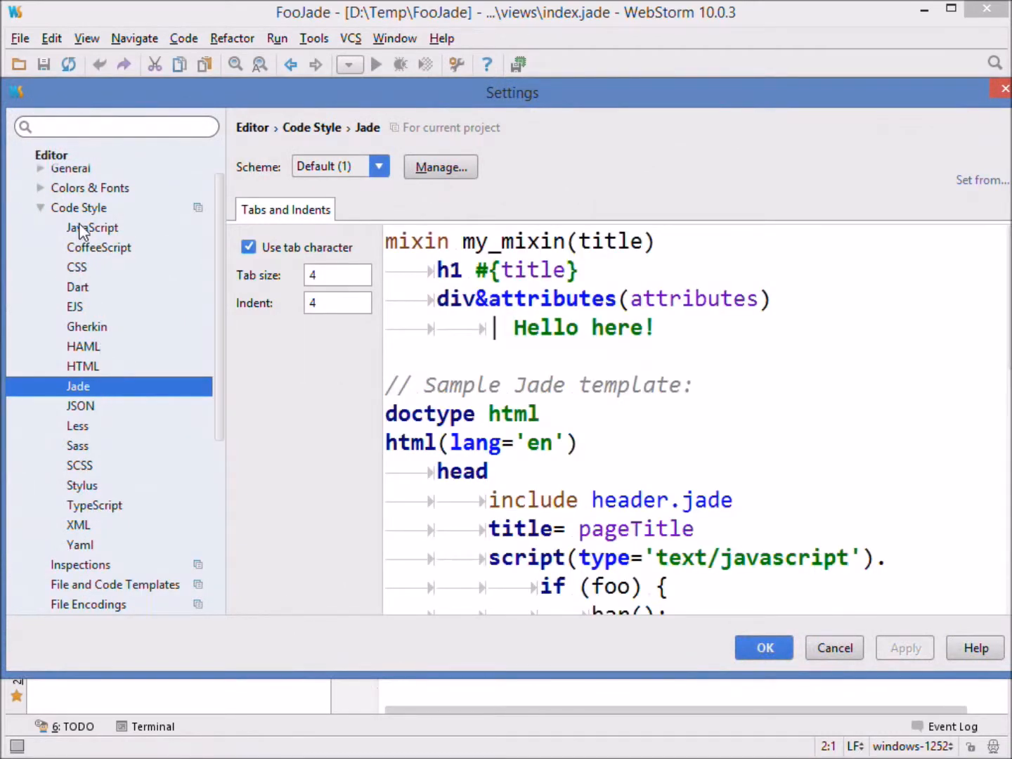
pyautogui.click(70, 168)
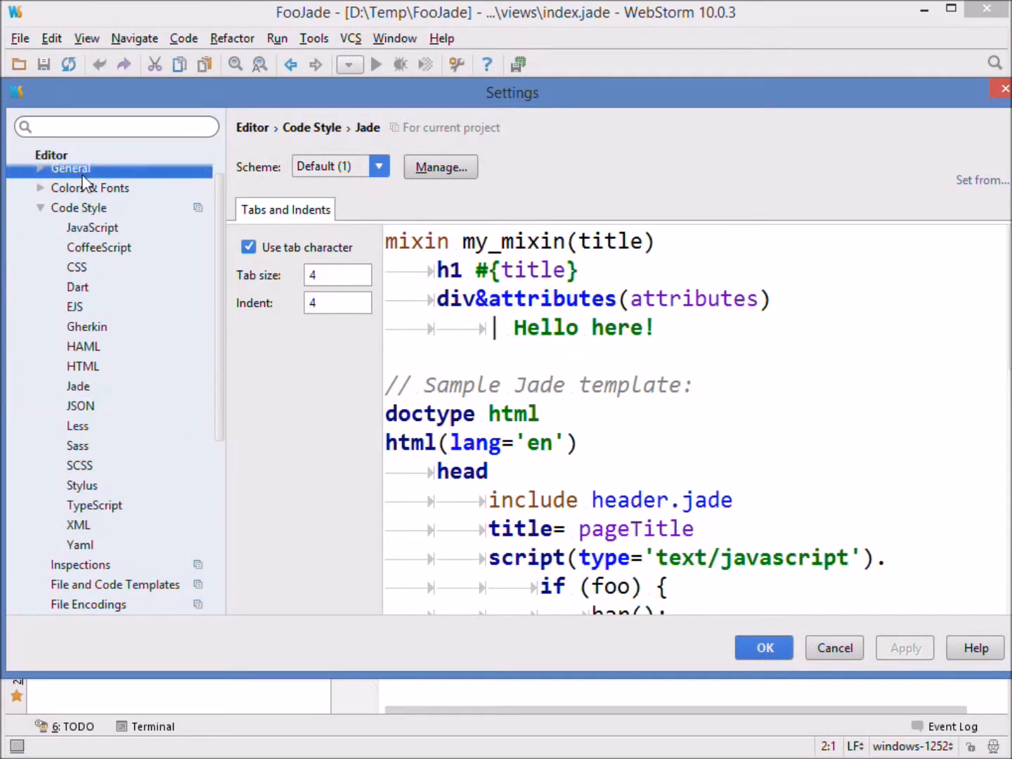
pyautogui.click(40, 207)
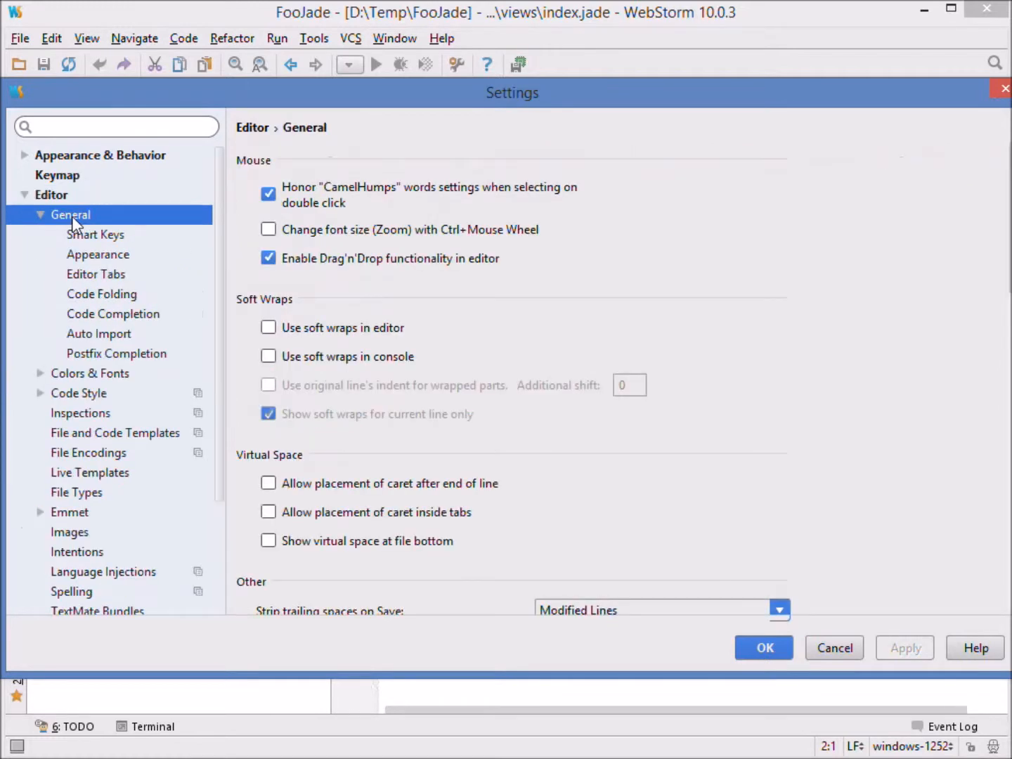
pyautogui.click(98, 255)
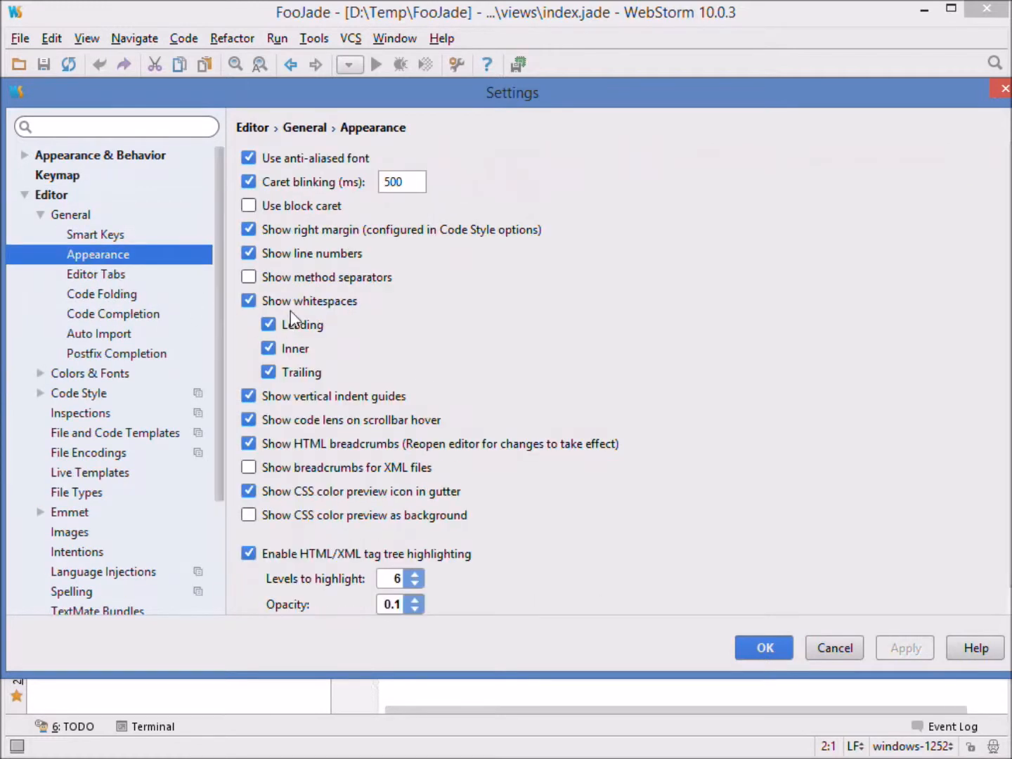
pyautogui.click(249, 300)
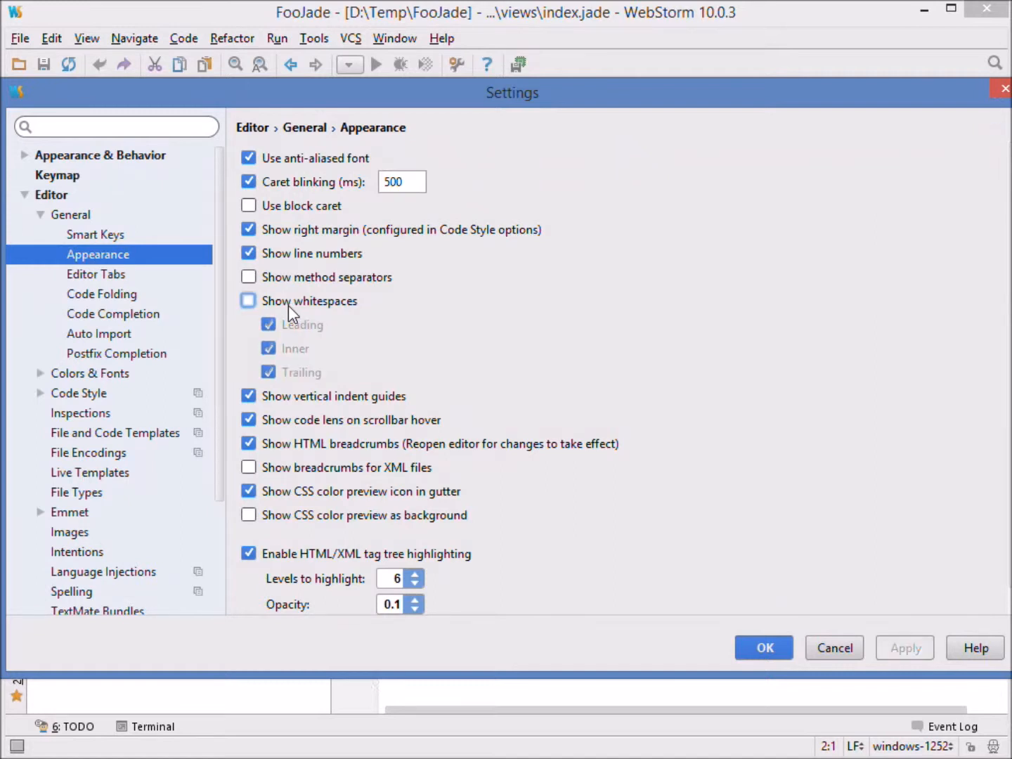
pyautogui.click(248, 300)
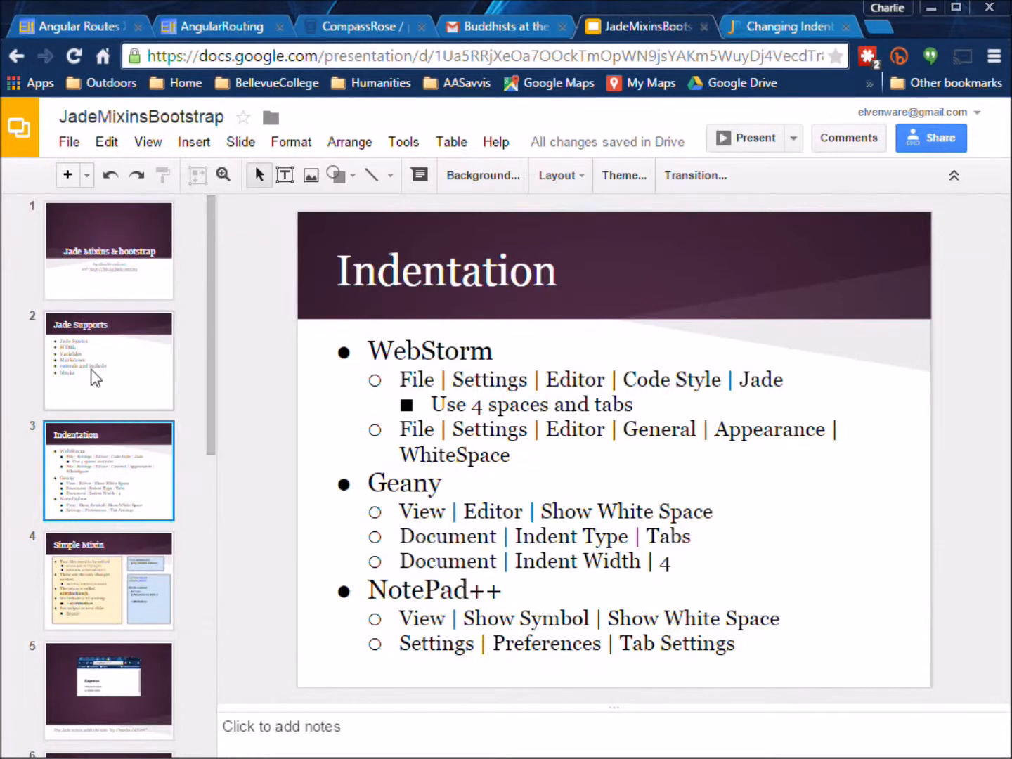
pyautogui.click(109, 250)
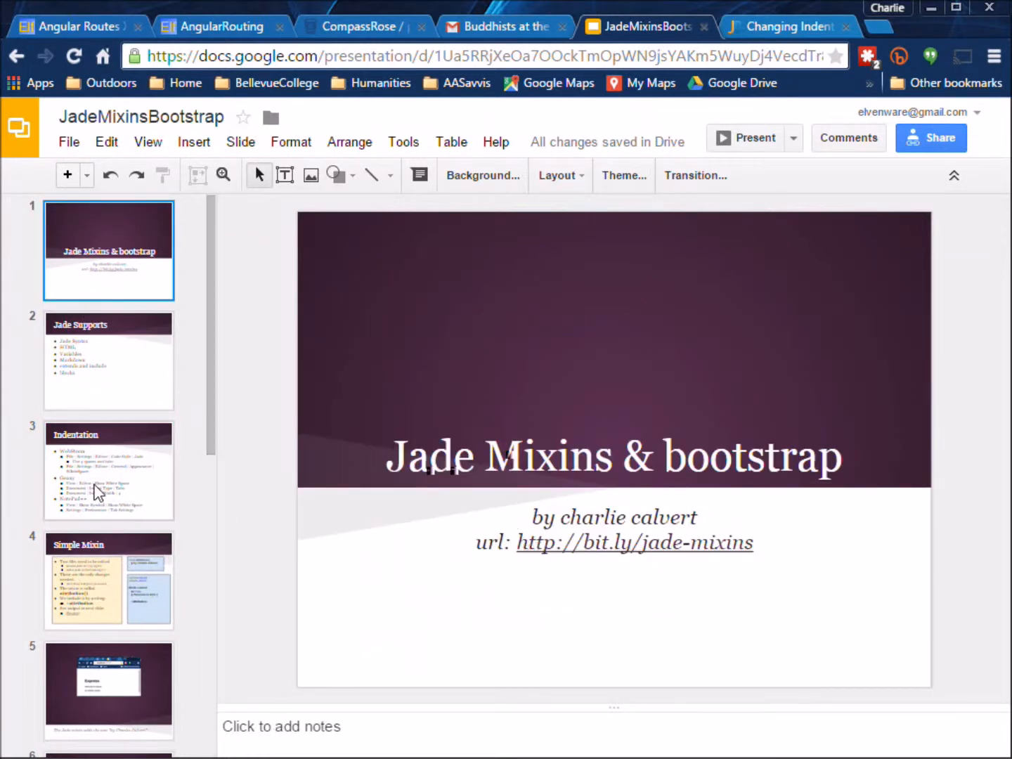
pyautogui.click(109, 471)
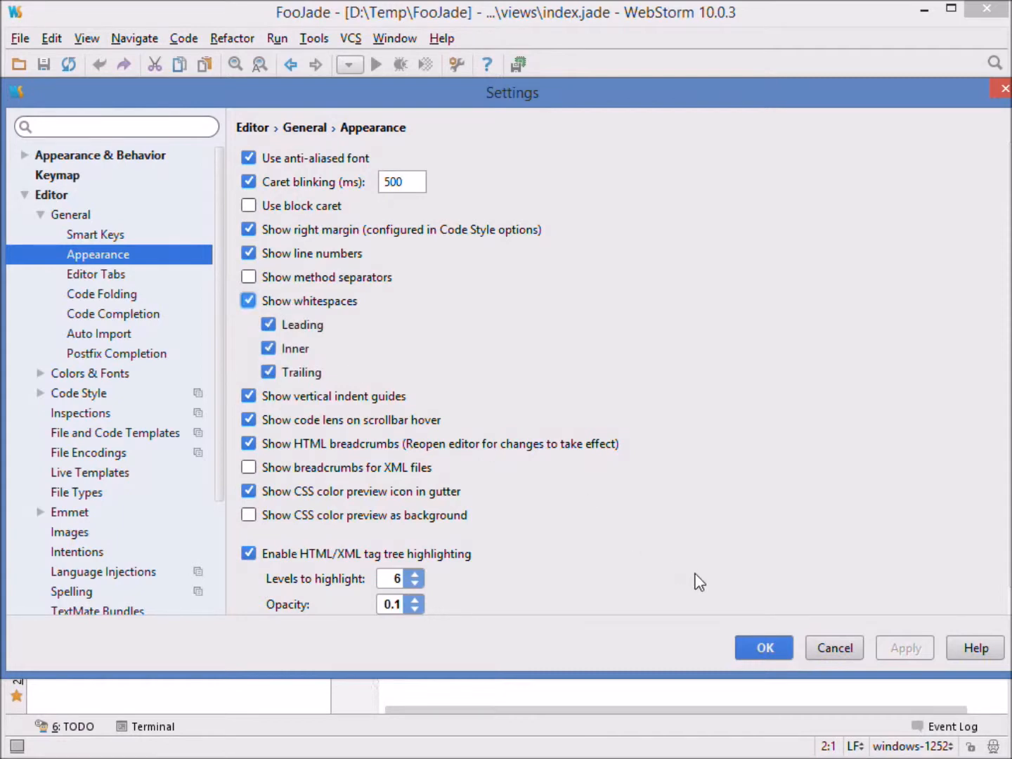
# Uncheck Show whitespaces in WebStorm's editor Appearance settings
pyautogui.click(763, 648)
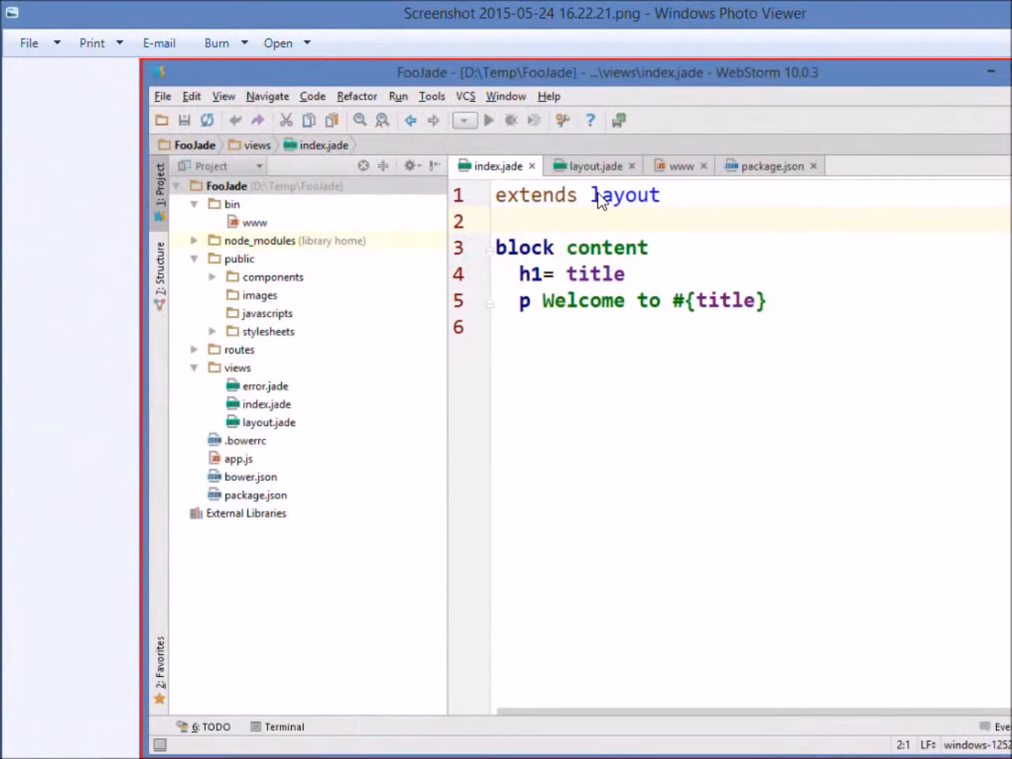
pyautogui.moveTo(533, 336)
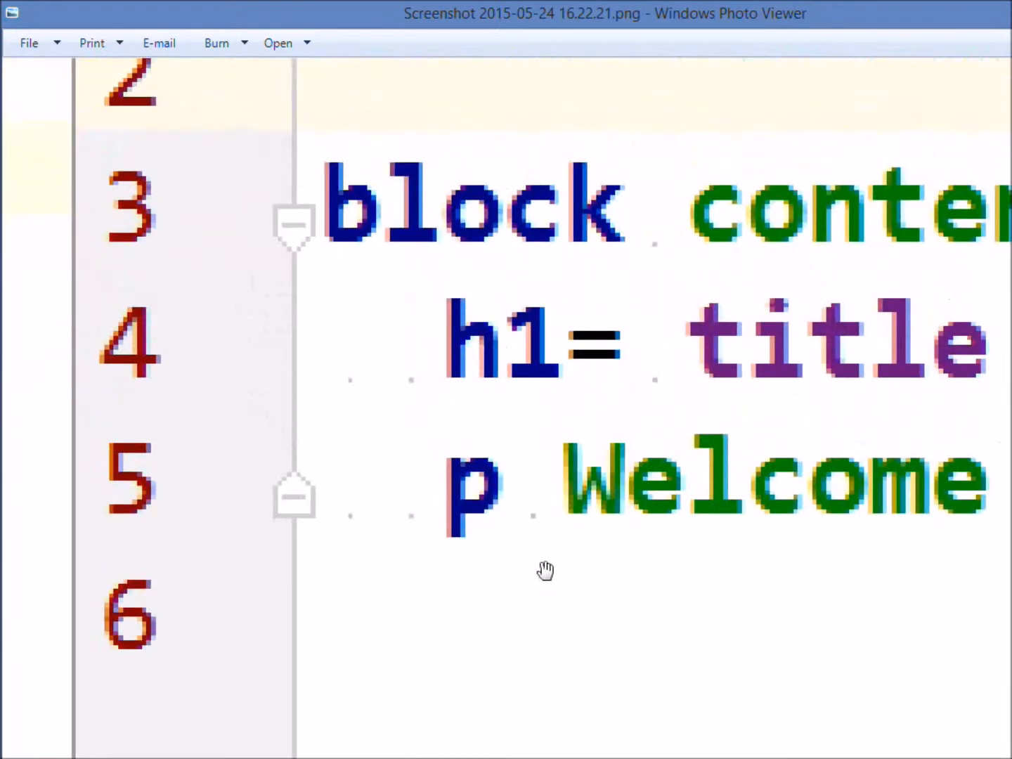
pyautogui.moveTo(351, 385)
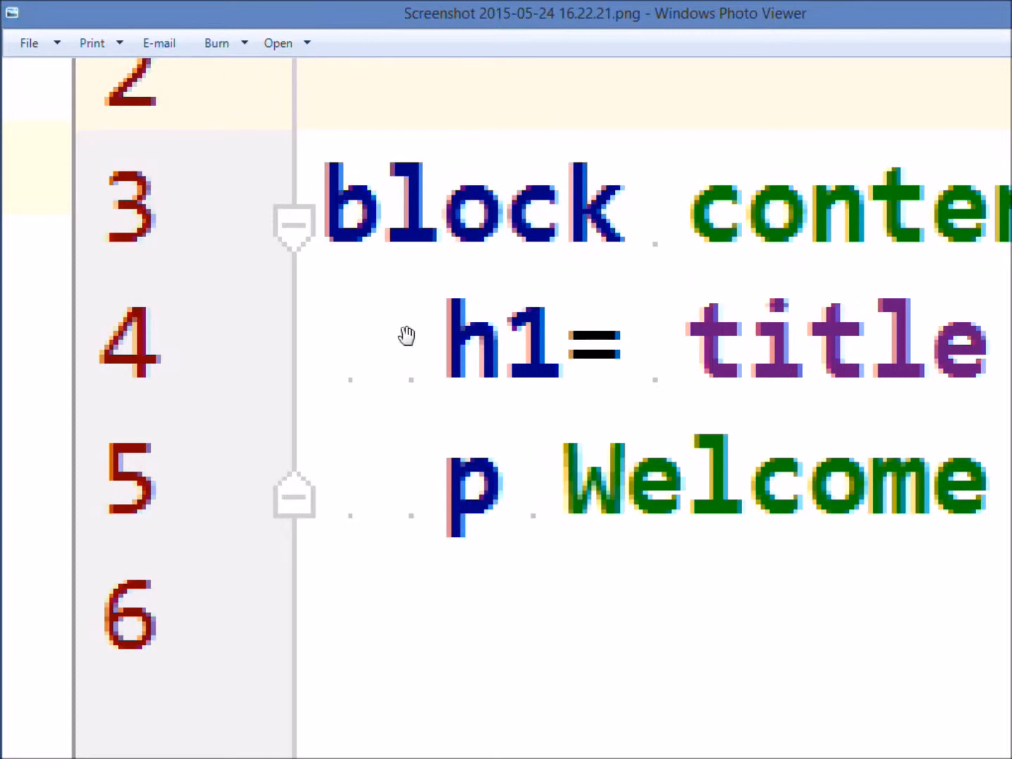
pyautogui.moveTo(430, 361)
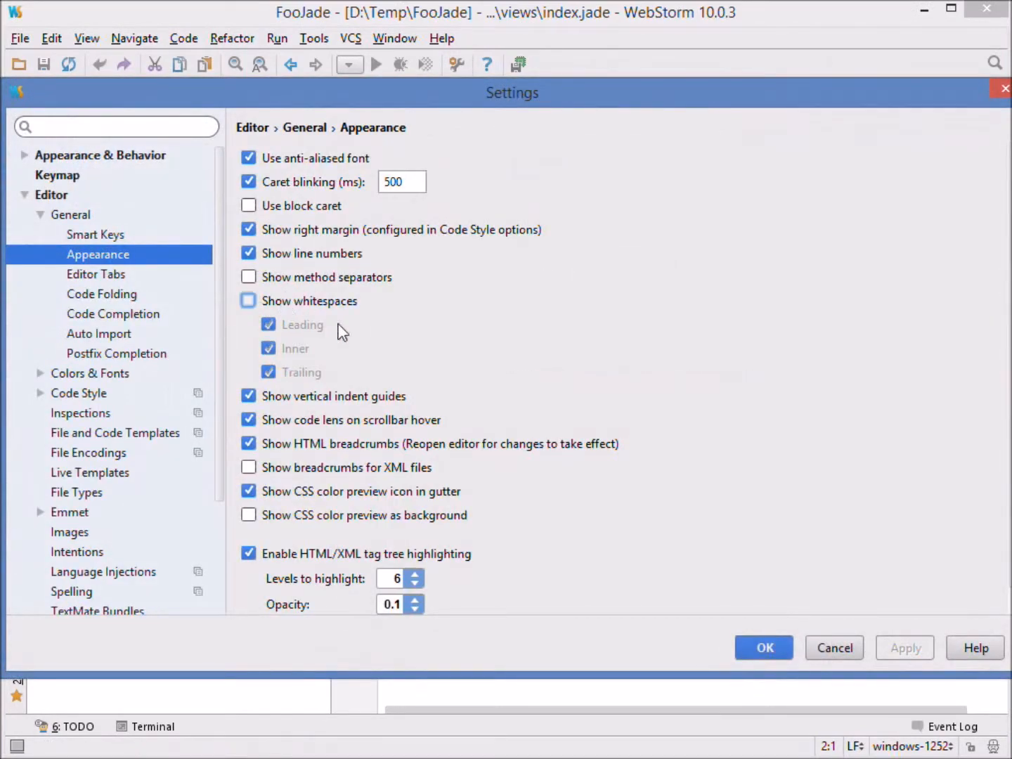
# Close Settings, reopen them from File, and turn Show whitespaces back on
pyautogui.click(764, 648)
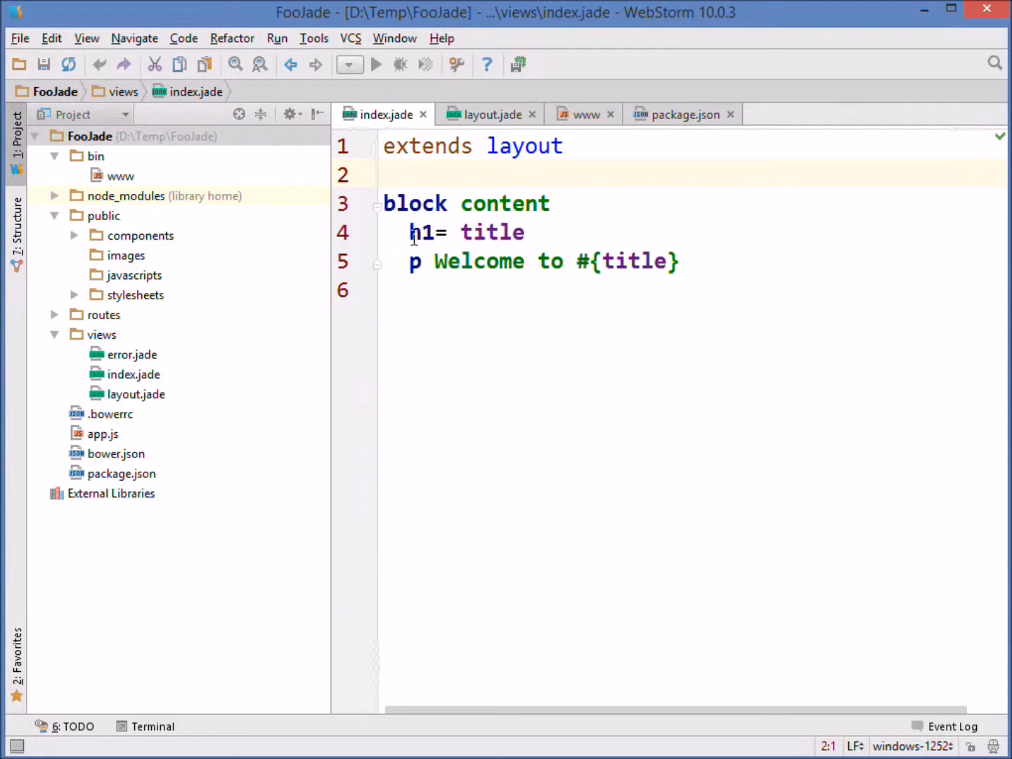
pyautogui.click(19, 38)
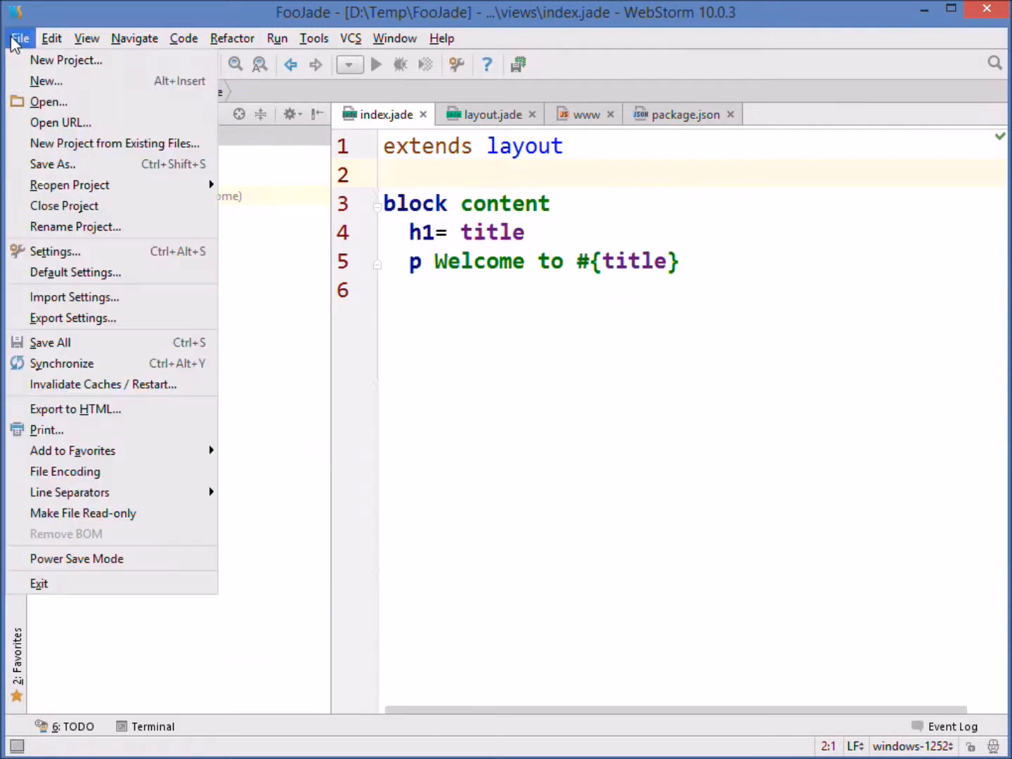
pyautogui.click(55, 251)
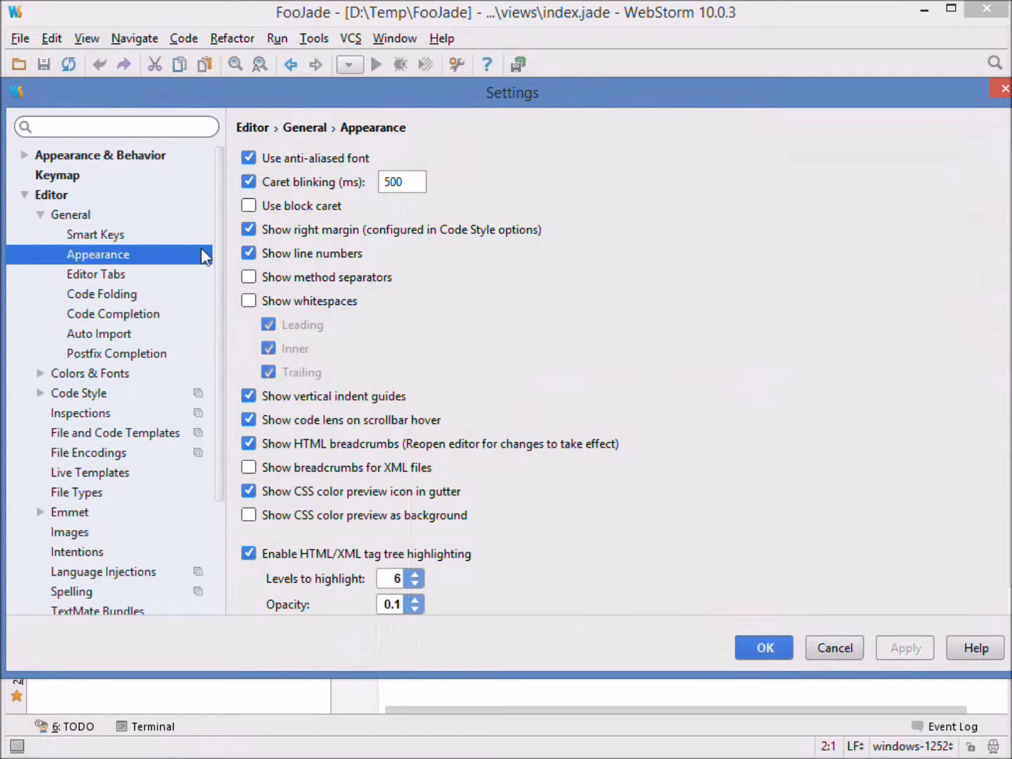
pyautogui.click(249, 300)
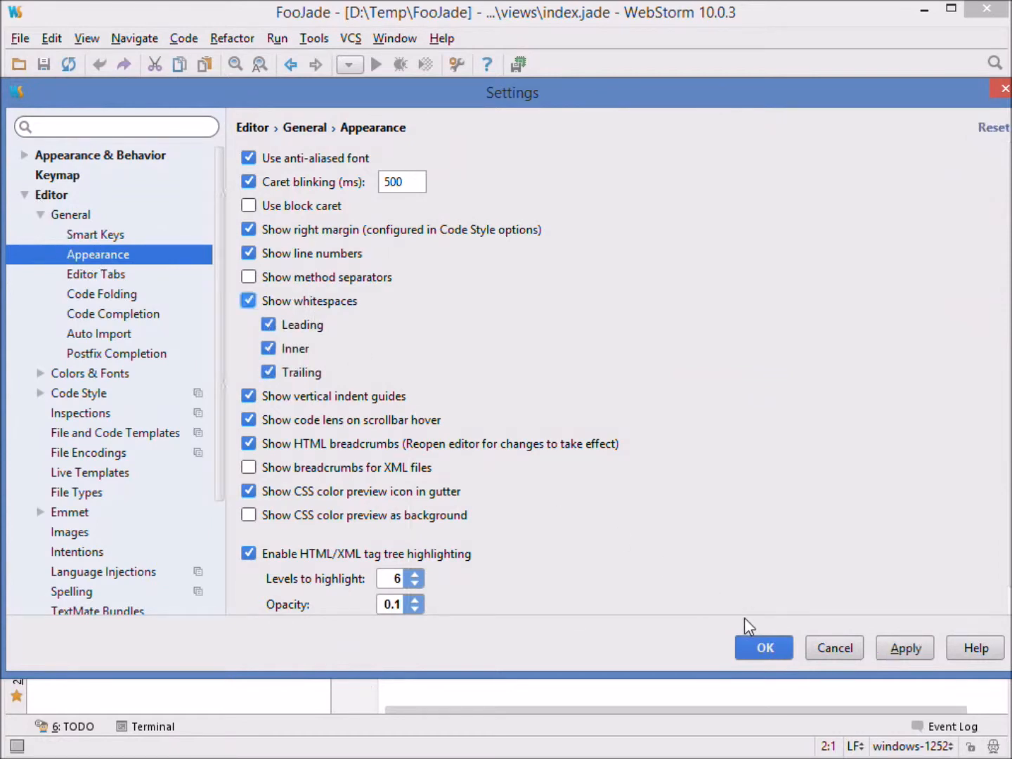
# Under Code Style > Jade, keep Use tab character checked and confirm with OK
pyautogui.click(78, 393)
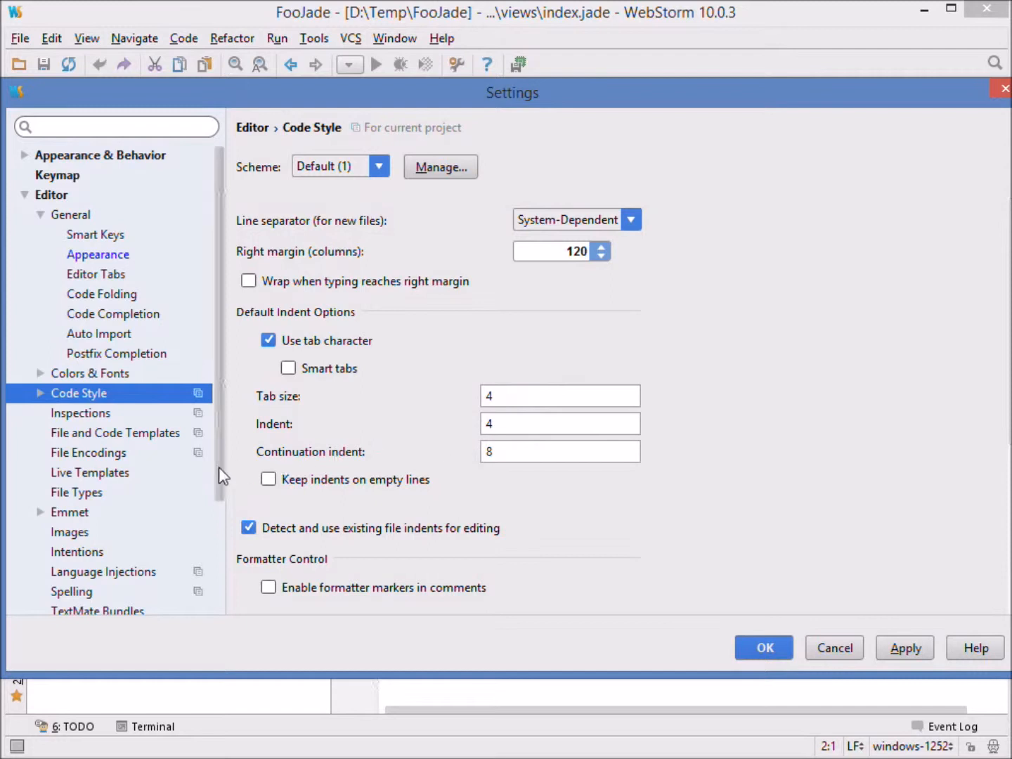
pyautogui.click(40, 393)
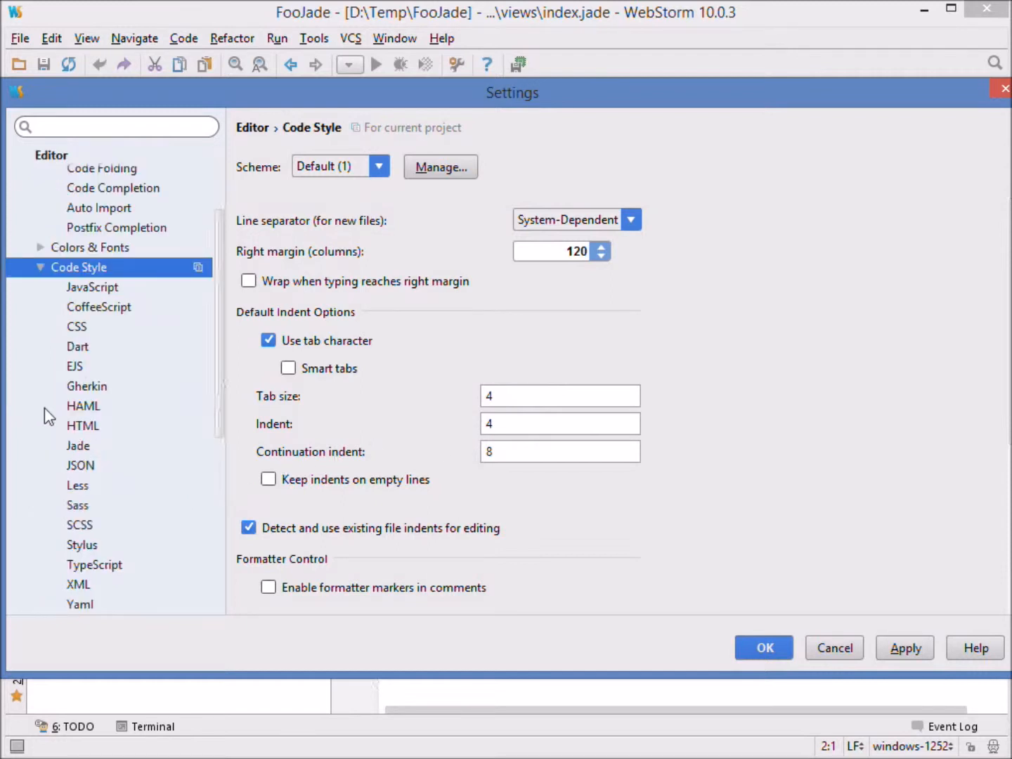
pyautogui.click(78, 446)
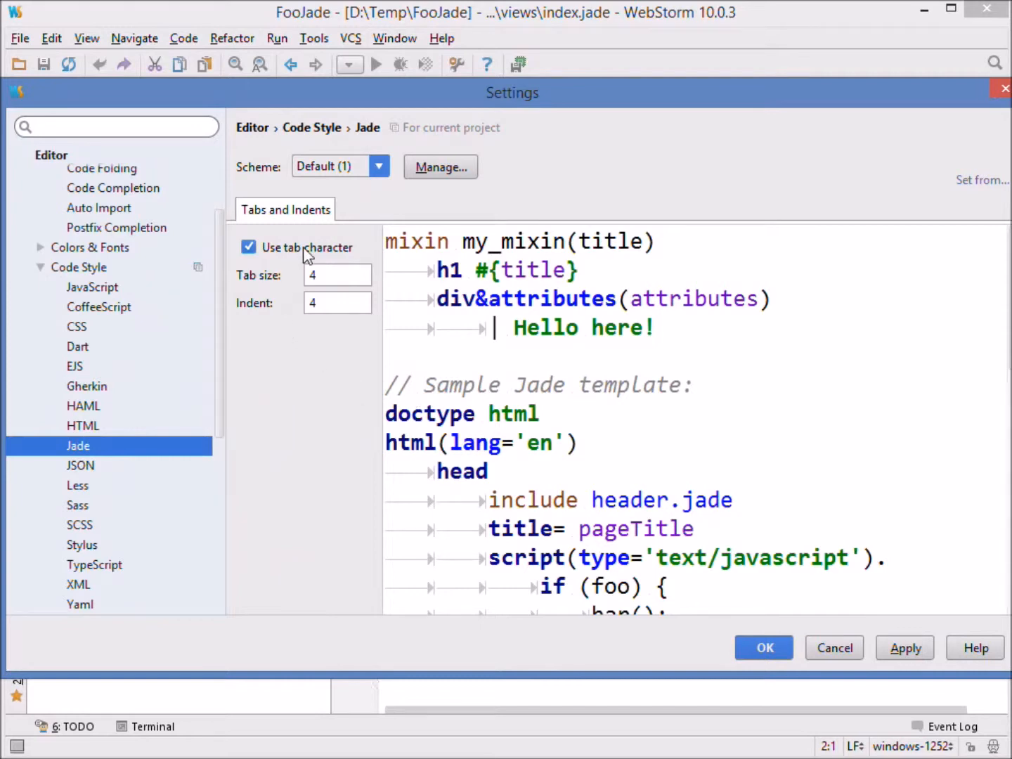
pyautogui.click(248, 247)
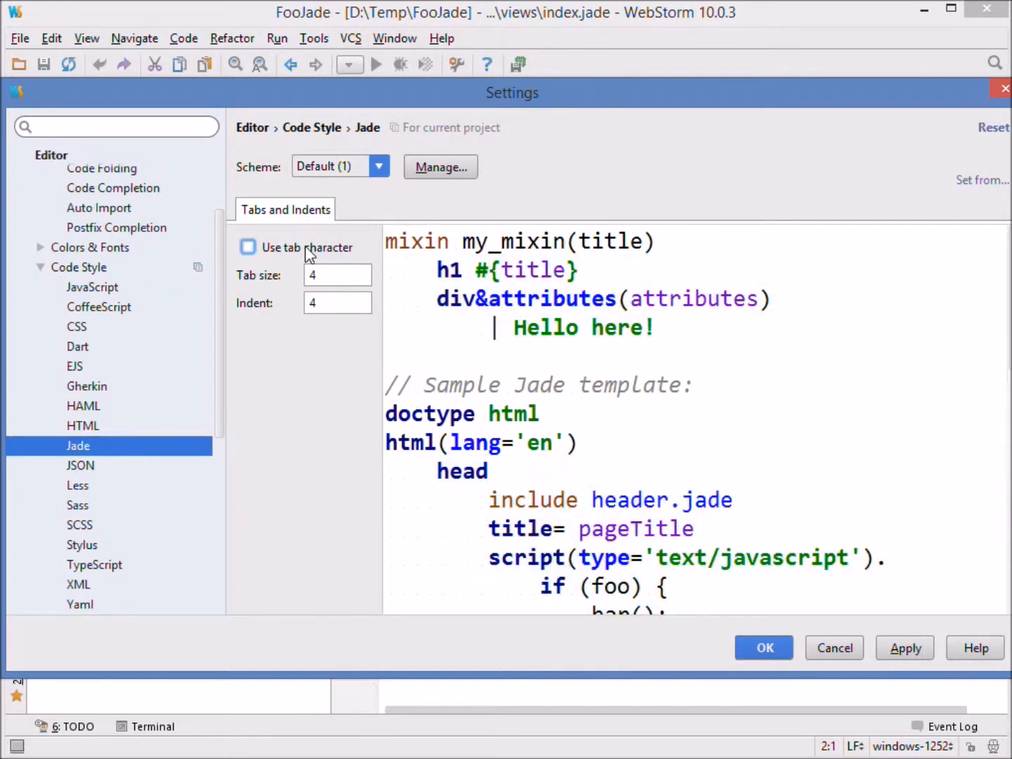
pyautogui.click(248, 247)
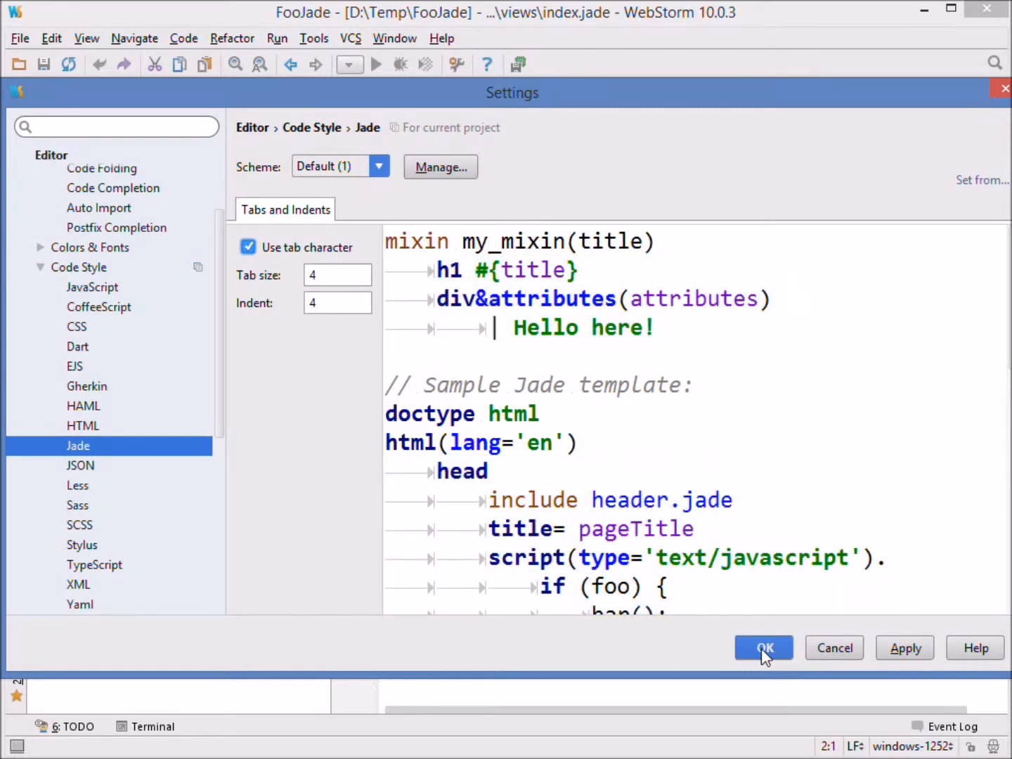
pyautogui.click(763, 647)
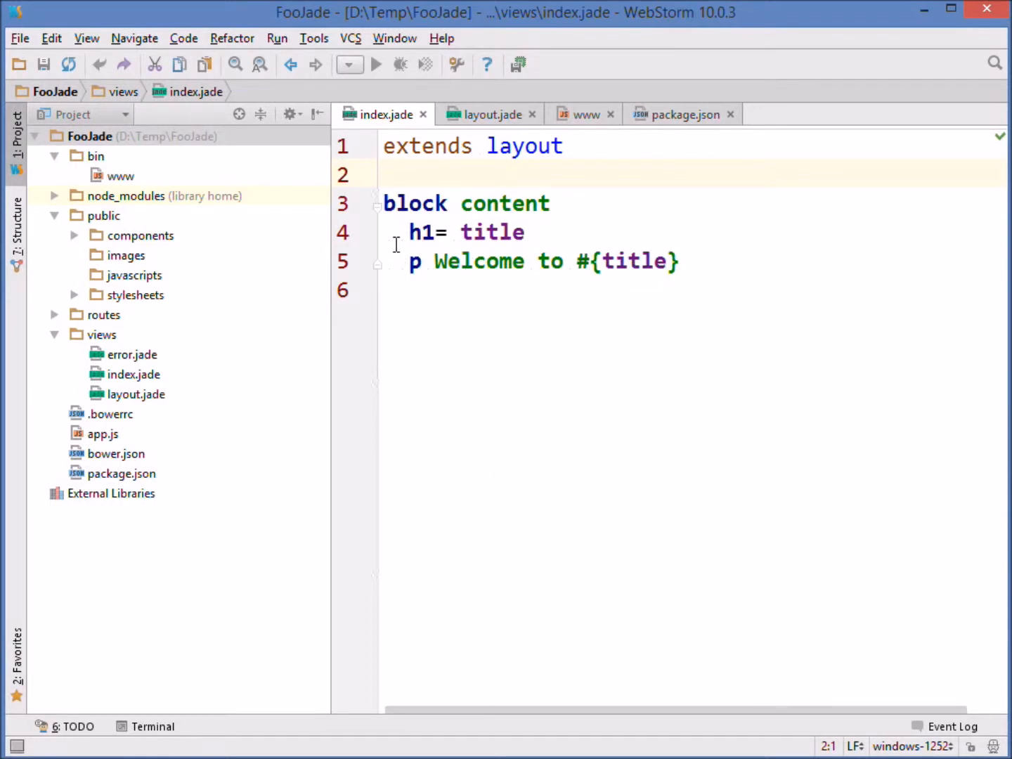
pyautogui.moveTo(312, 198)
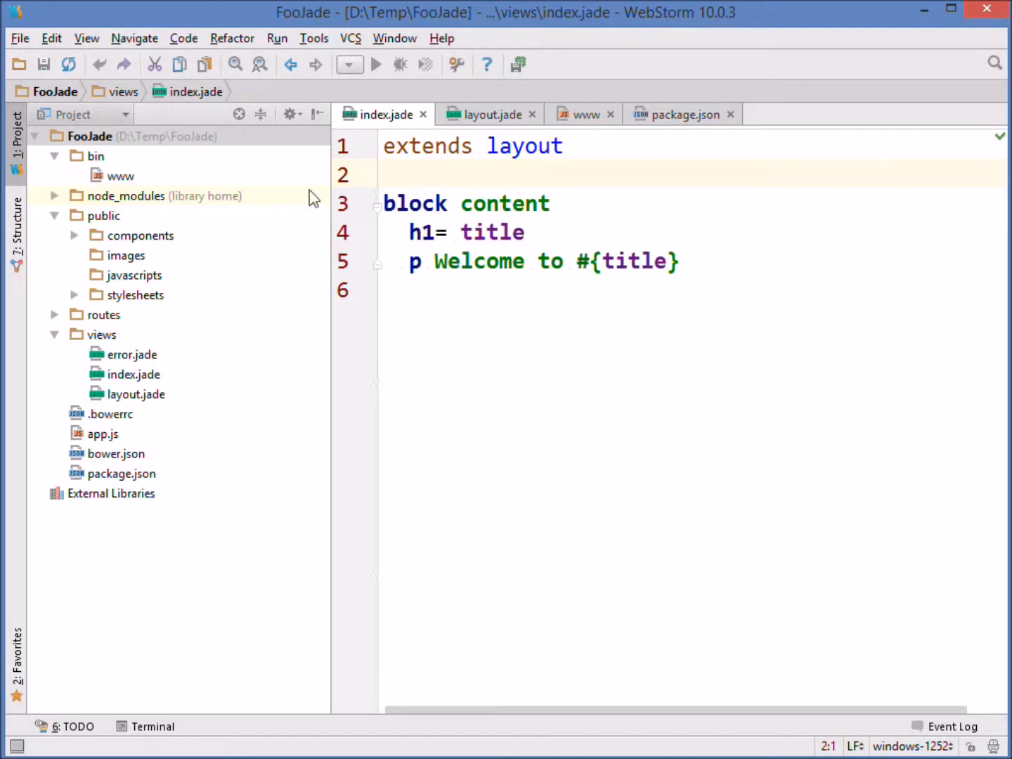
# Reformat index.jade via Code > Reformat Code so content lines use tabs
pyautogui.click(184, 38)
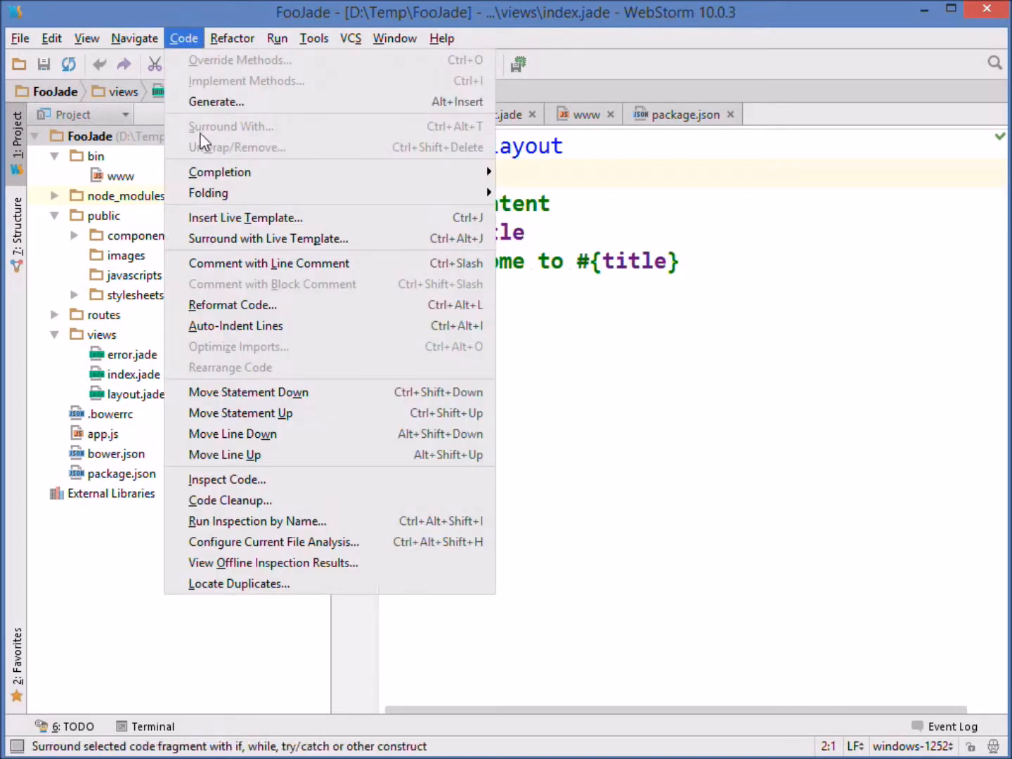
pyautogui.click(232, 305)
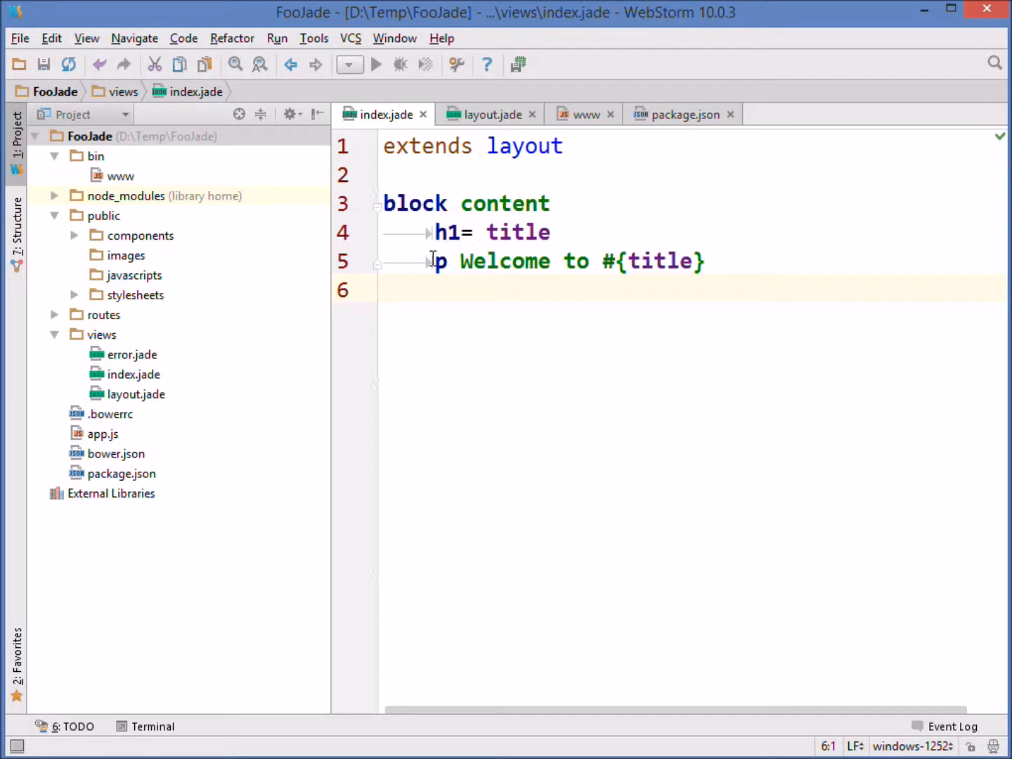
pyautogui.press('alt+tab')
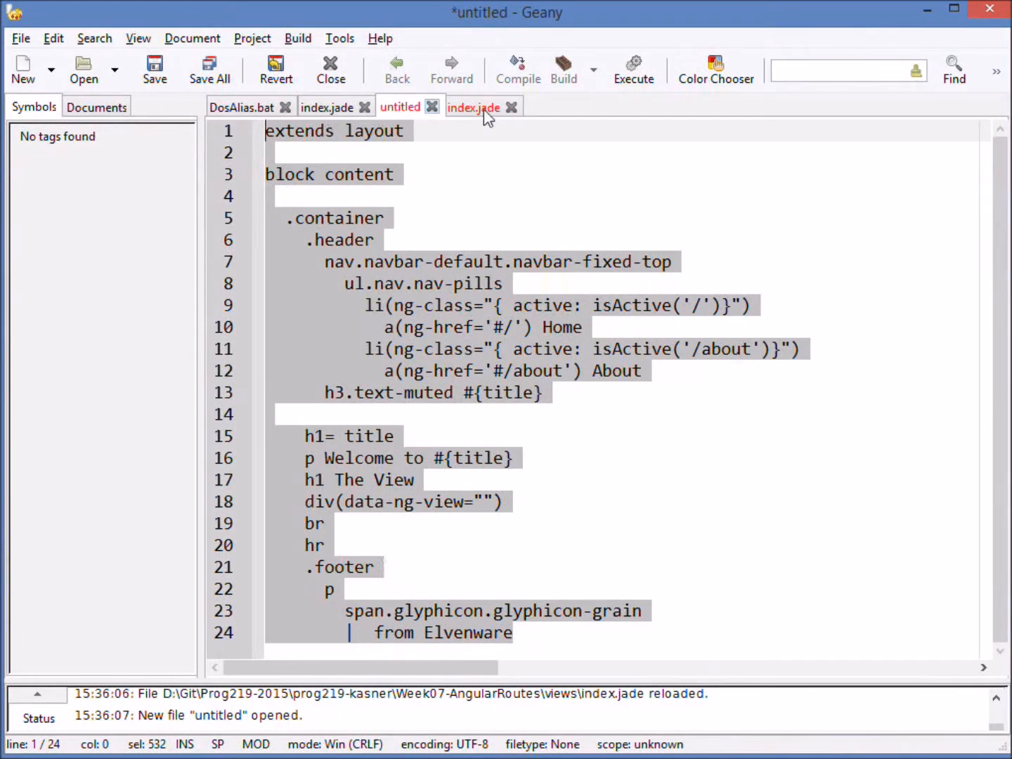
# Reload the tab-indented index.jade from disk in Geany
pyautogui.click(474, 107)
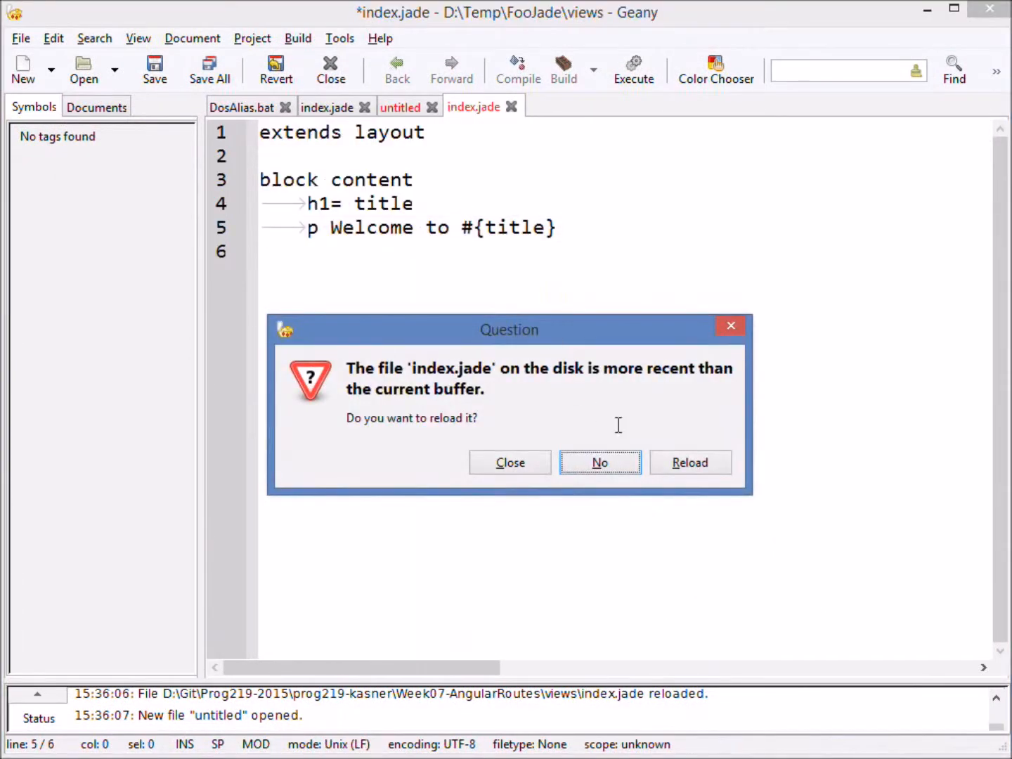
pyautogui.click(690, 462)
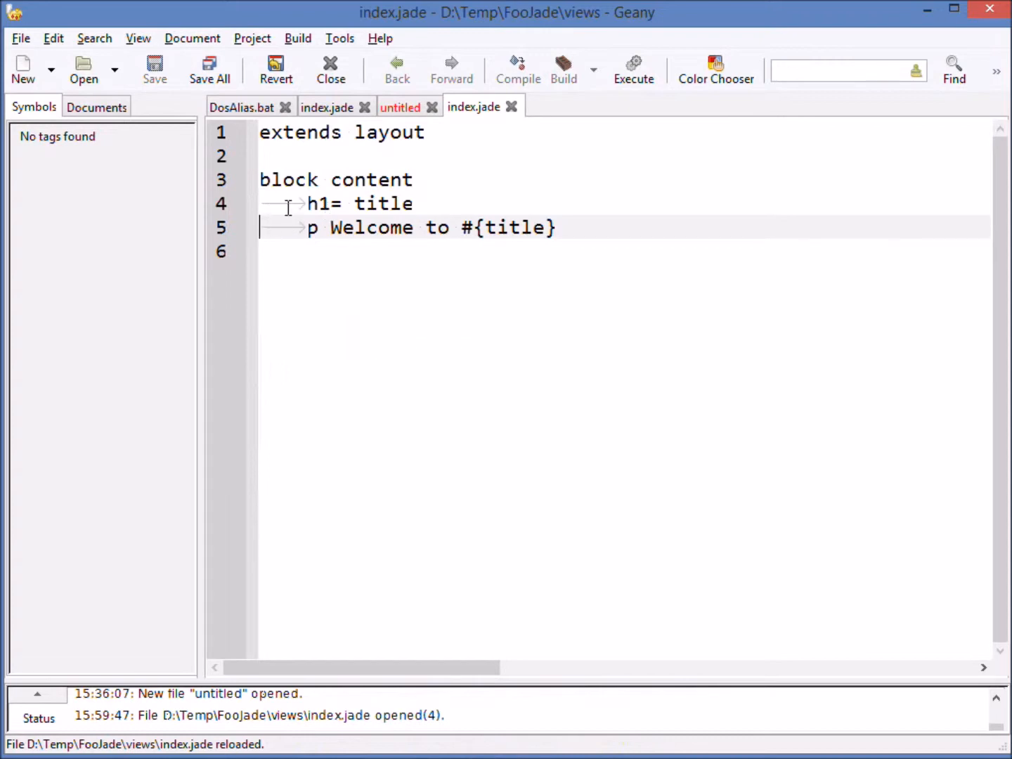
pyautogui.press('alt+tab')
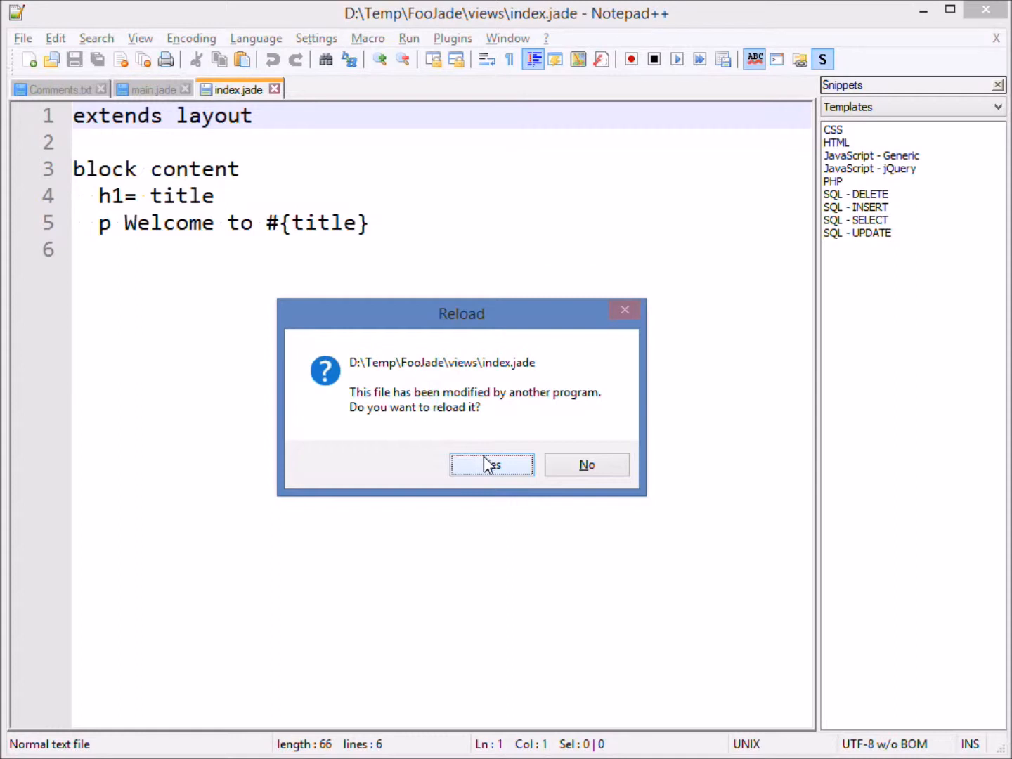
# Accept reloading the externally modified index.jade in Notepad++ and view the Express welcome page
pyautogui.click(492, 465)
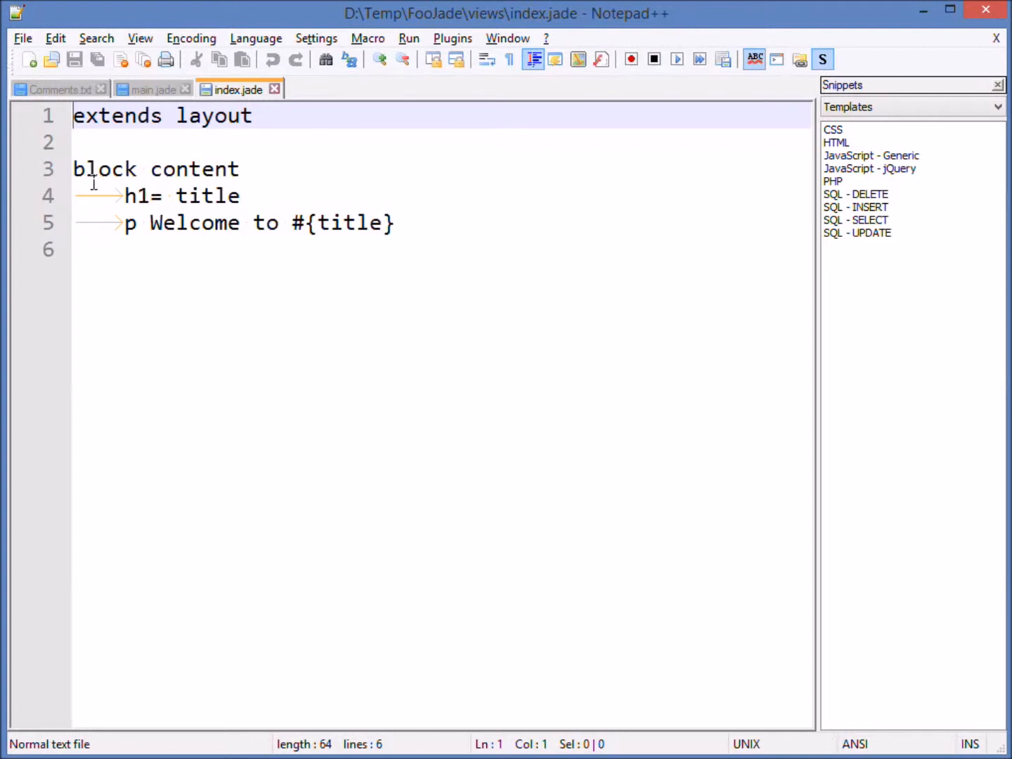
pyautogui.click(251, 223)
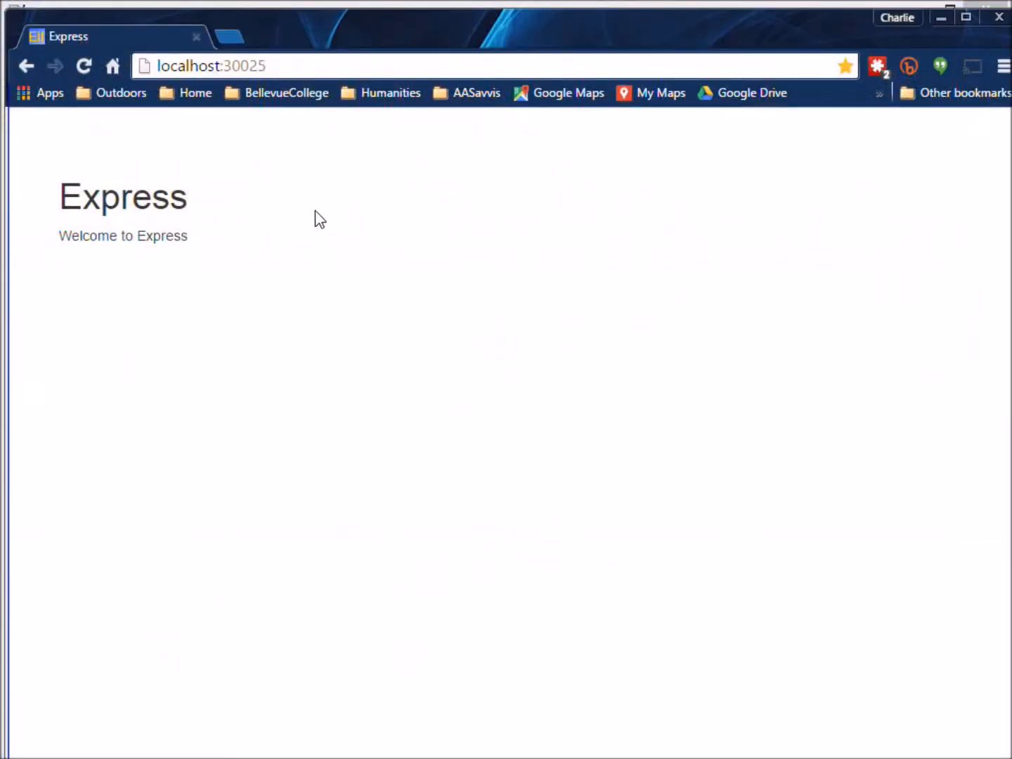
# Reload localhost:30025 twice to retest index.jade, revealing the line 5 mixed-indentation error
pyautogui.click(83, 66)
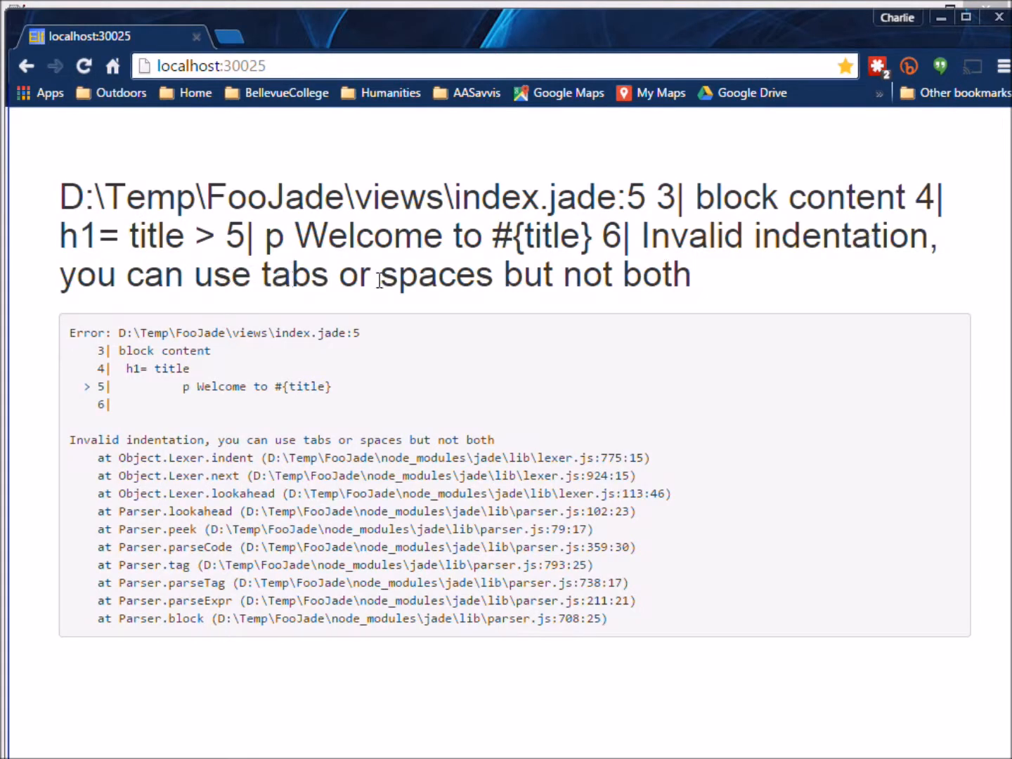
pyautogui.moveTo(457, 314)
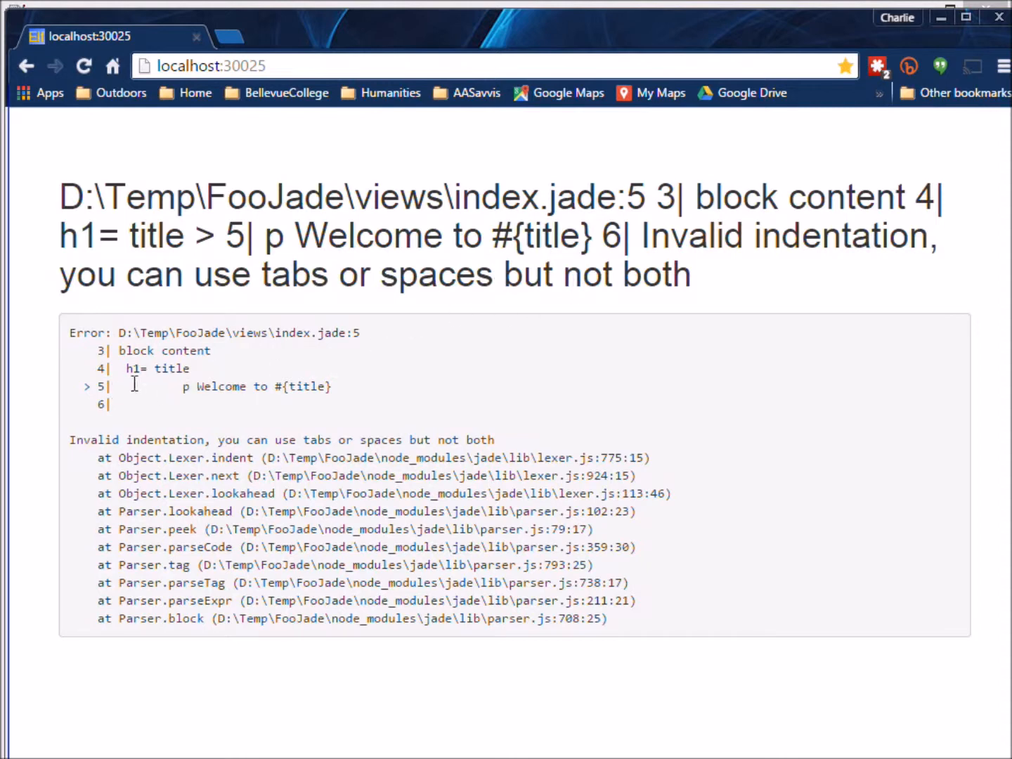
pyautogui.moveTo(139, 369)
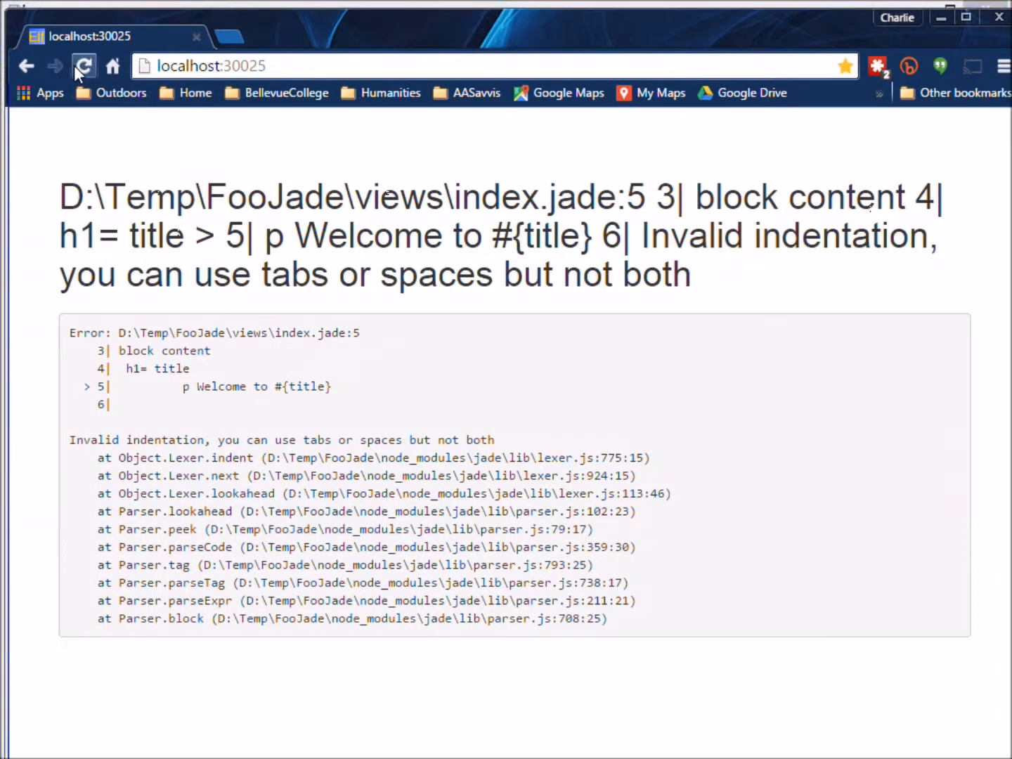
pyautogui.click(83, 67)
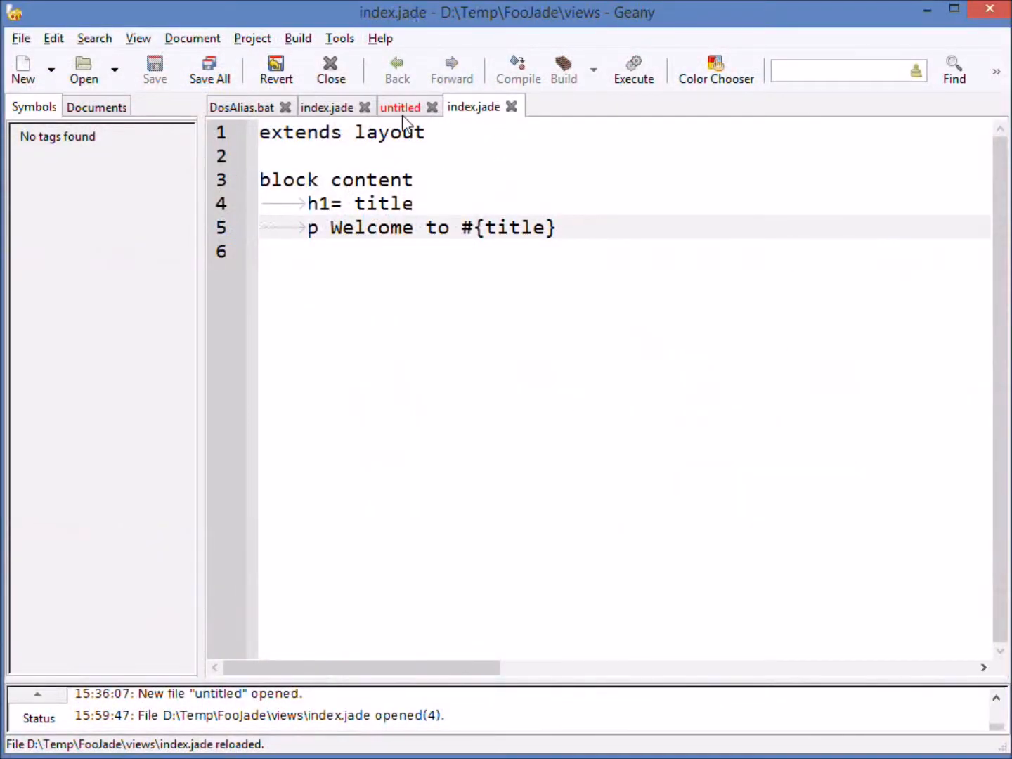
# Copy the navbar-and-footer Jade template from Geany's untitled document
pyautogui.click(401, 107)
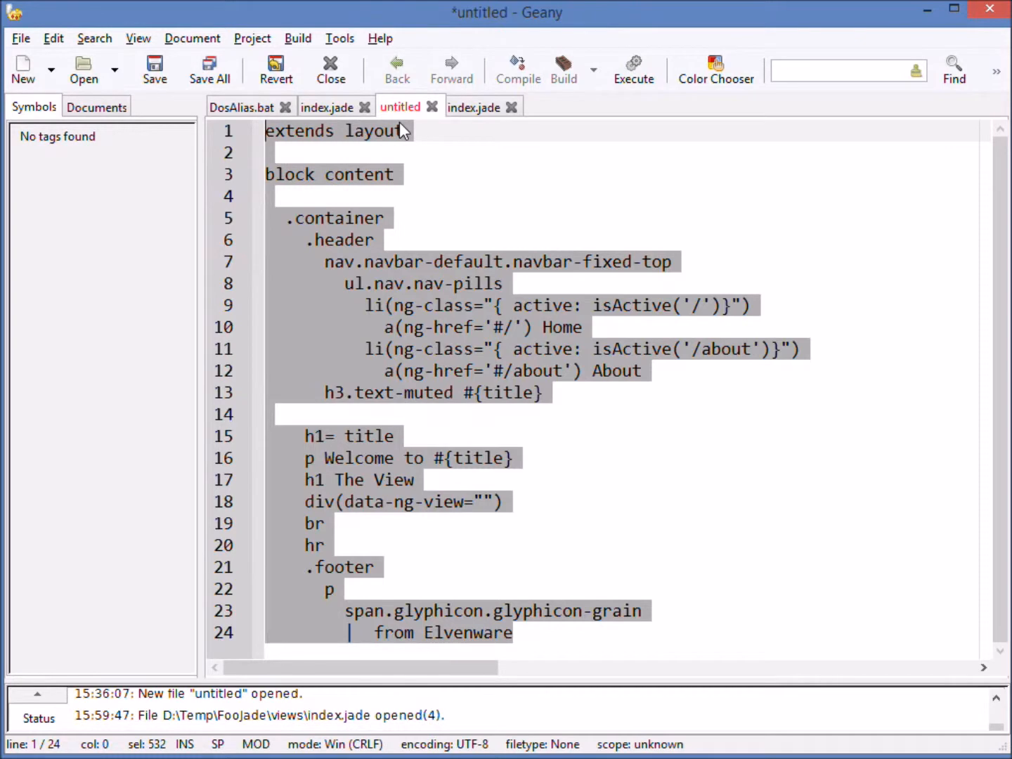
pyautogui.press('alt+tab')
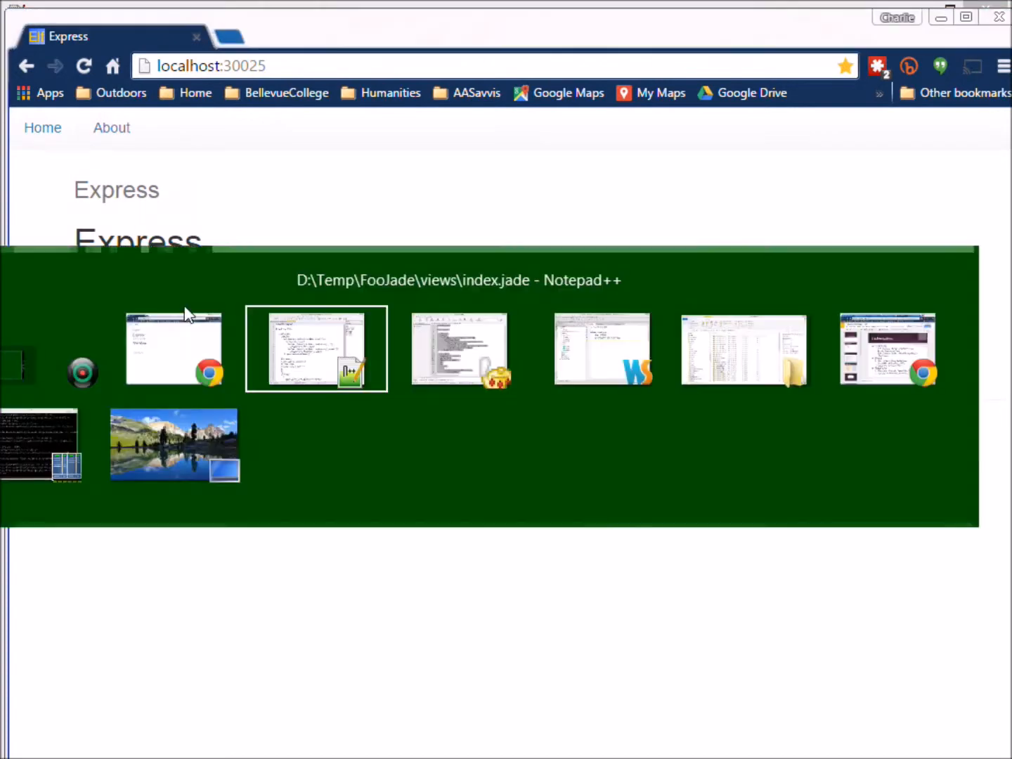
# Delete the leading spaces before lines 15–24 of index.jade using a column selection
pyautogui.click(316, 348)
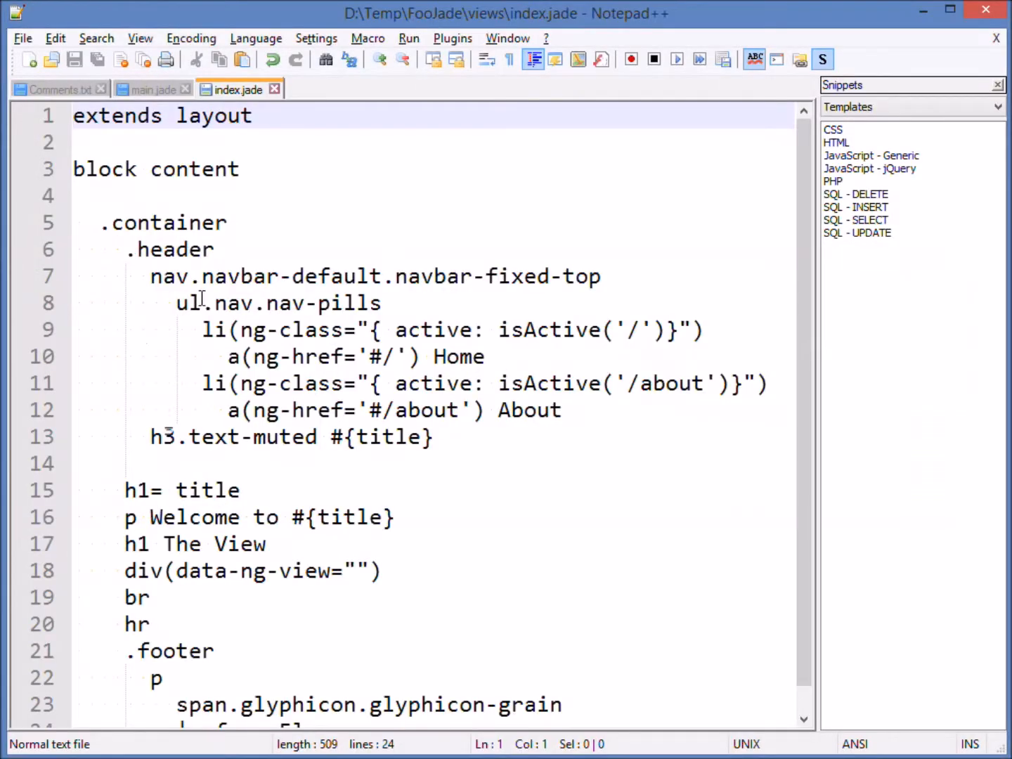
pyautogui.click(183, 490)
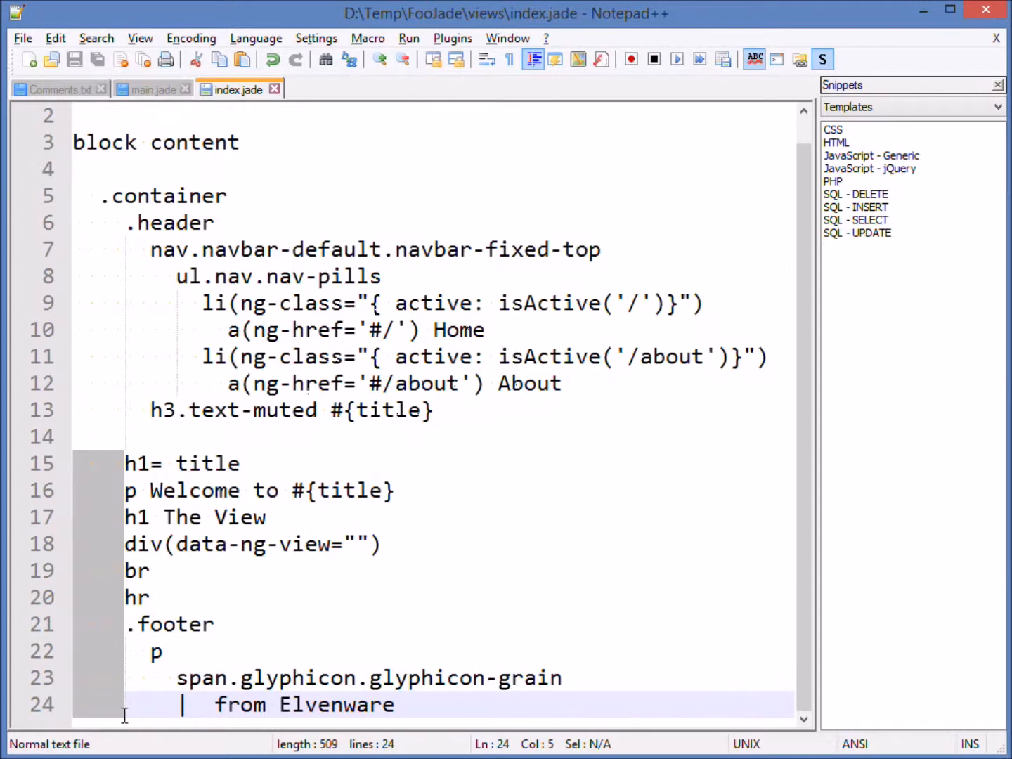
pyautogui.moveTo(443, 643)
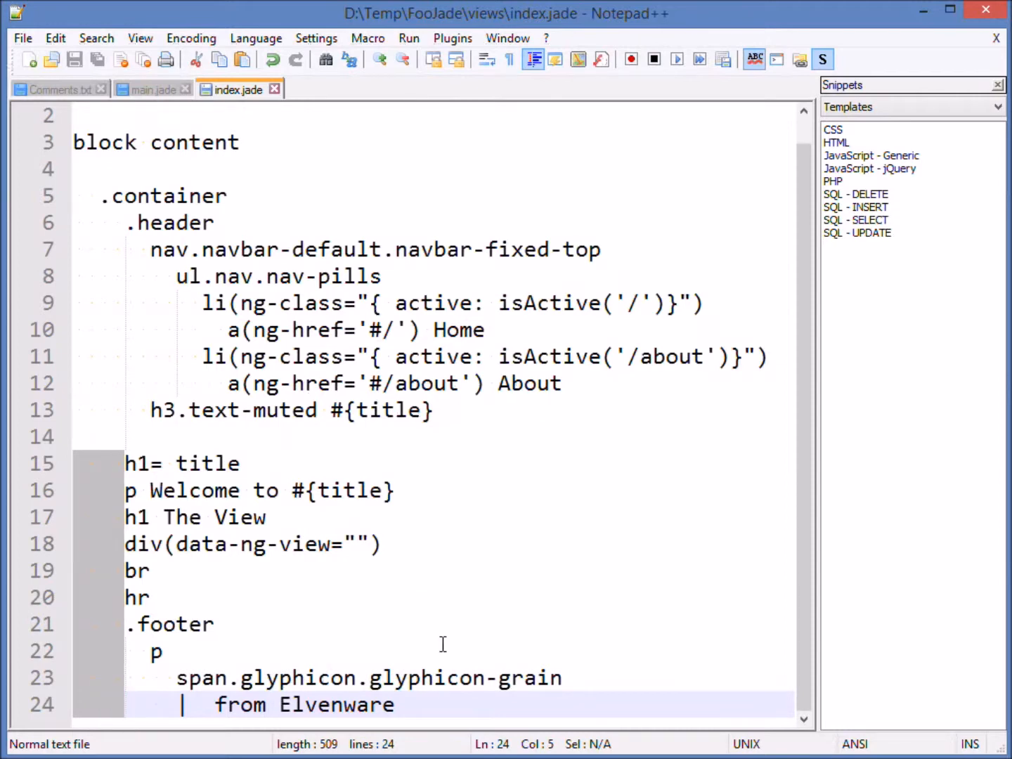
pyautogui.press('alt+tab')
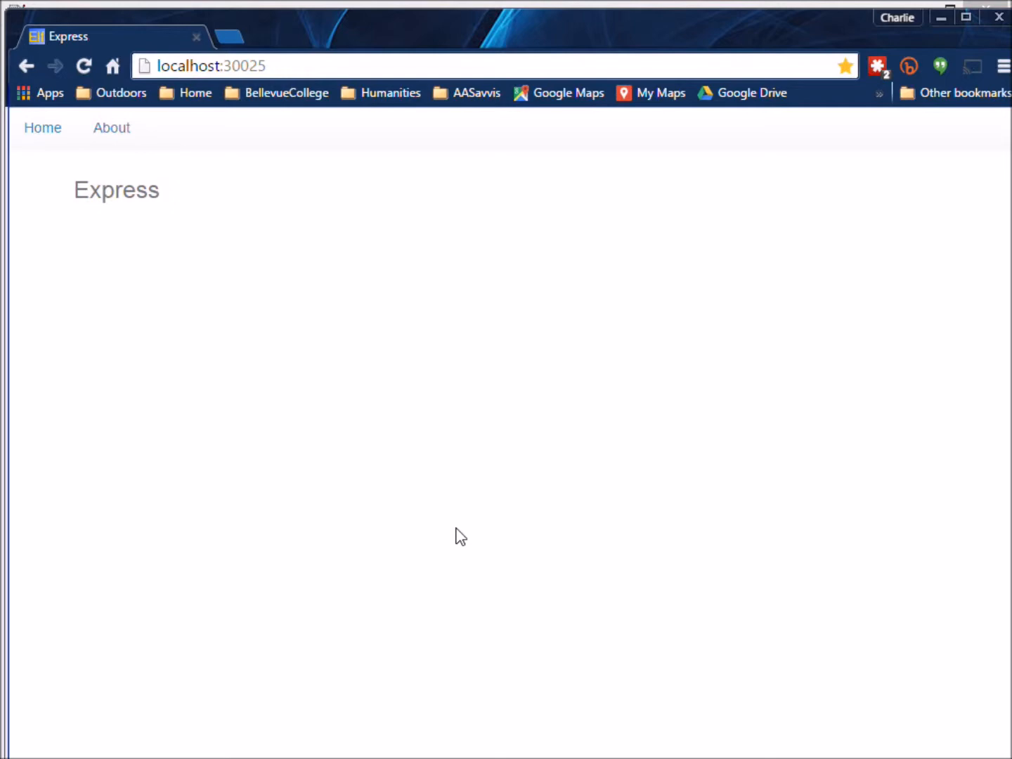
# Leave the Home/About page in Chrome and return to index.jade in Notepad++
pyautogui.press('alt+tab')
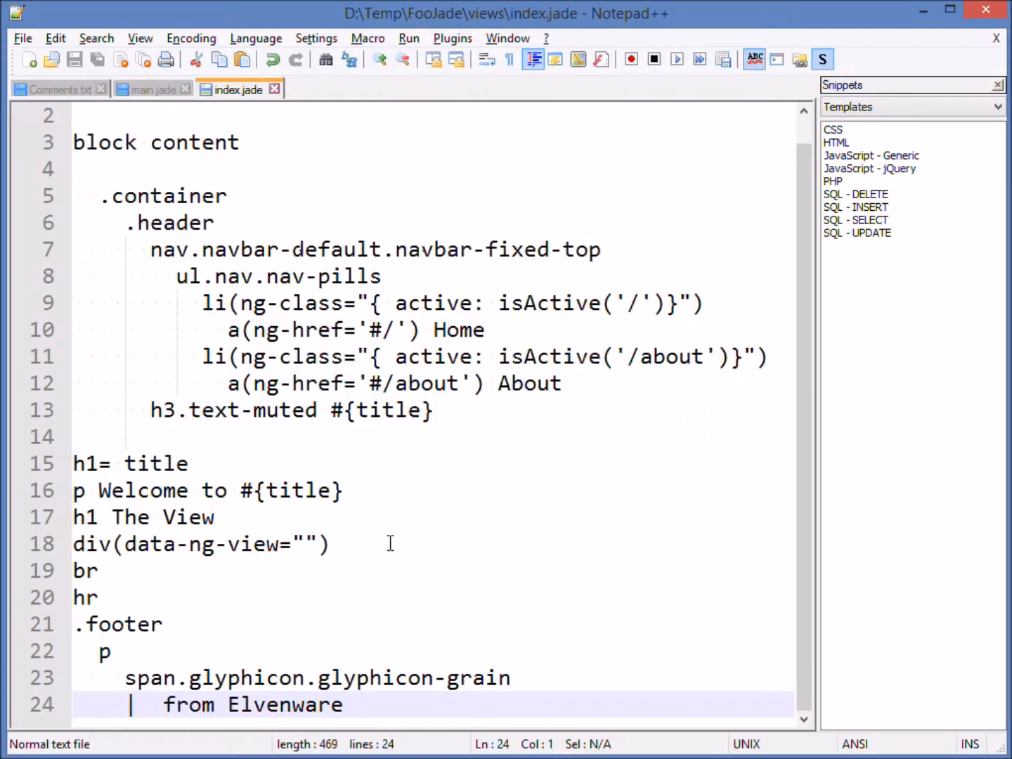
pyautogui.moveTo(125, 338)
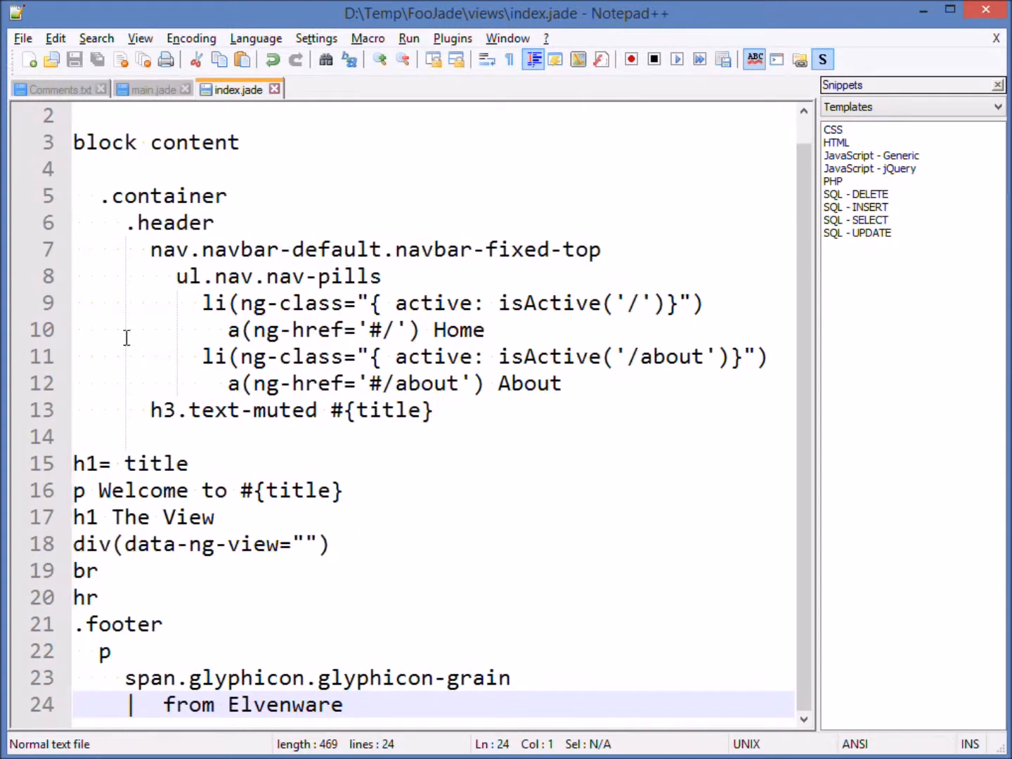
pyautogui.moveTo(247, 142)
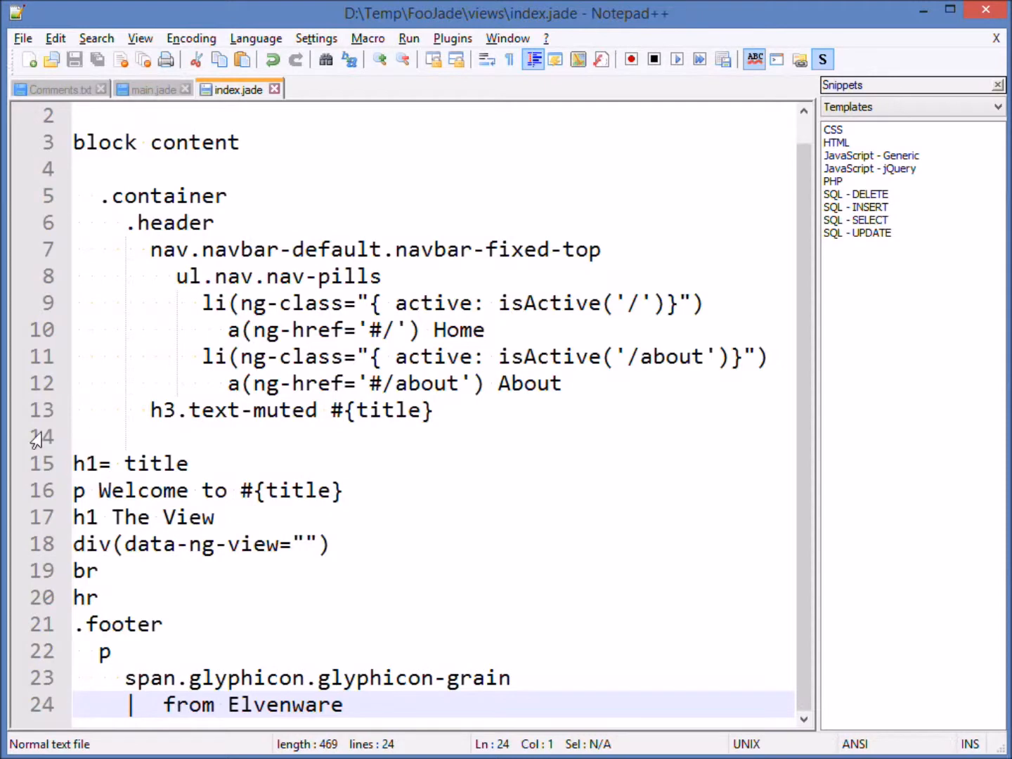
pyautogui.moveTo(187, 435)
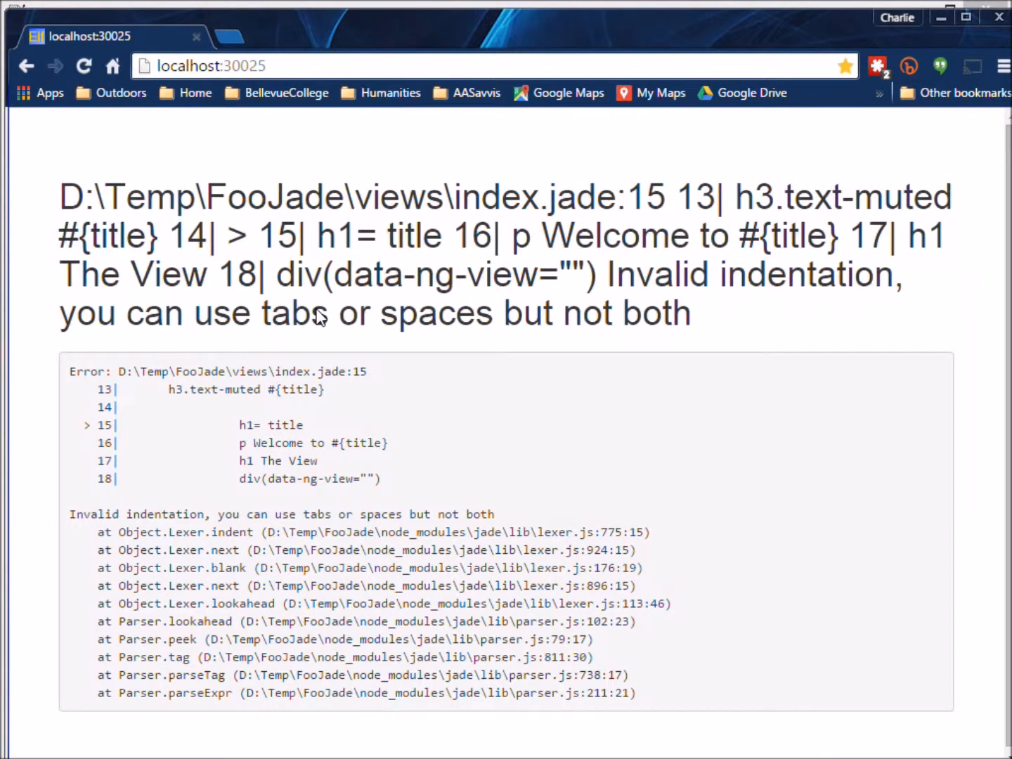
pyautogui.moveTo(668, 253)
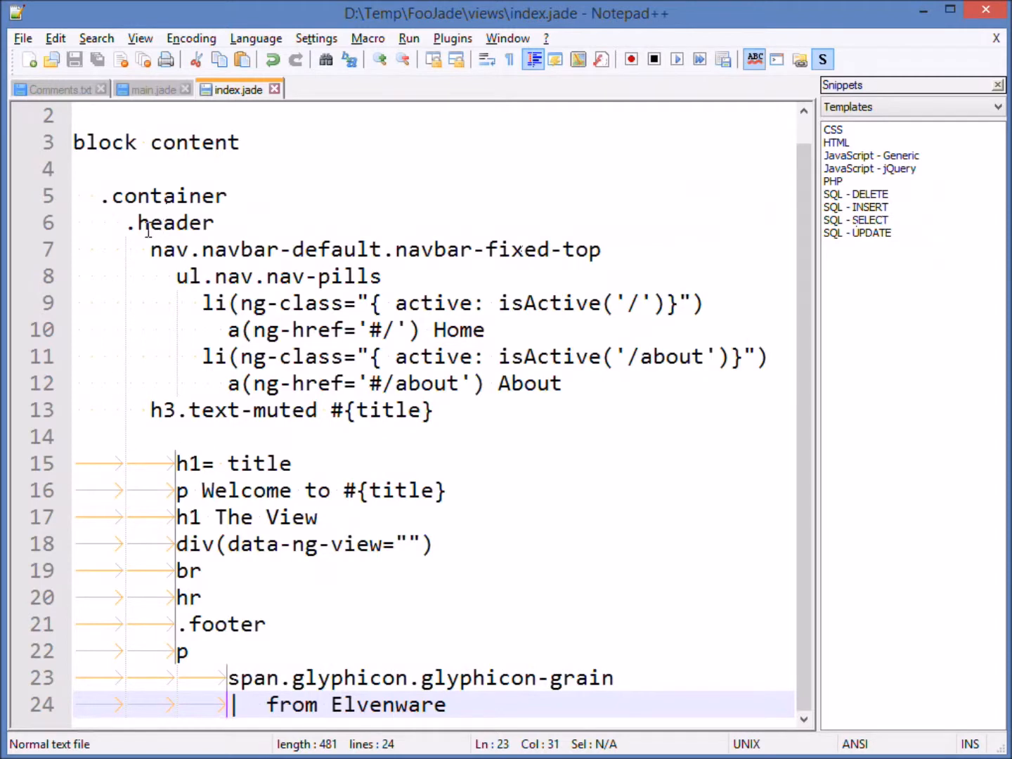
pyautogui.moveTo(244, 366)
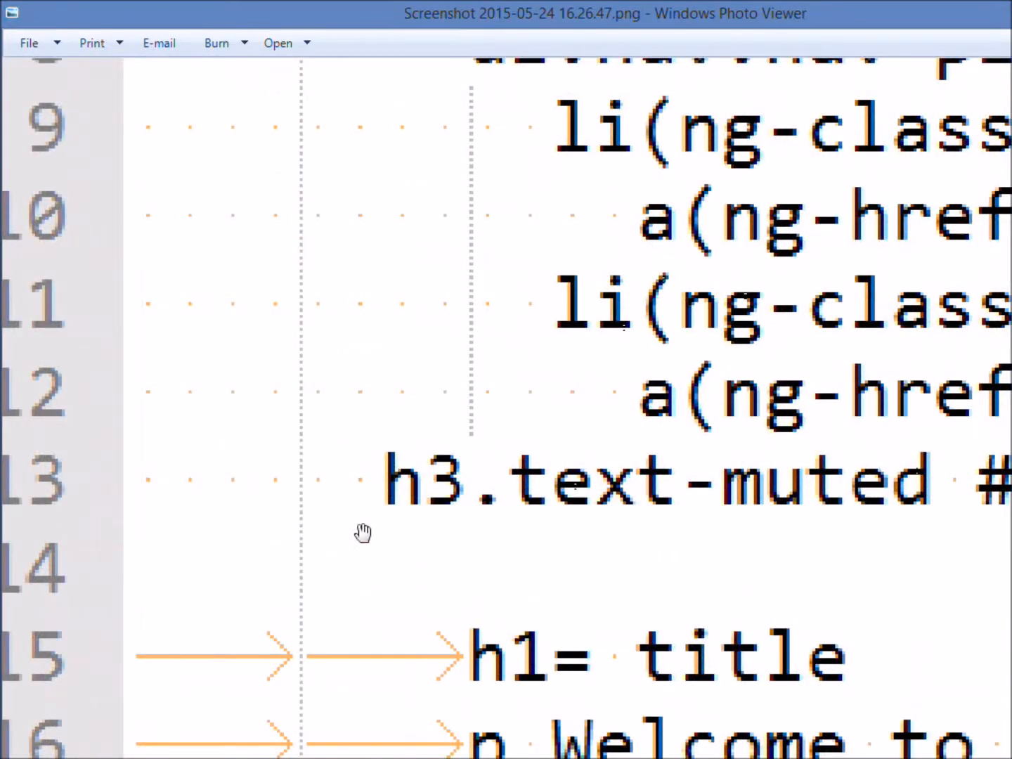
pyautogui.moveTo(339, 662)
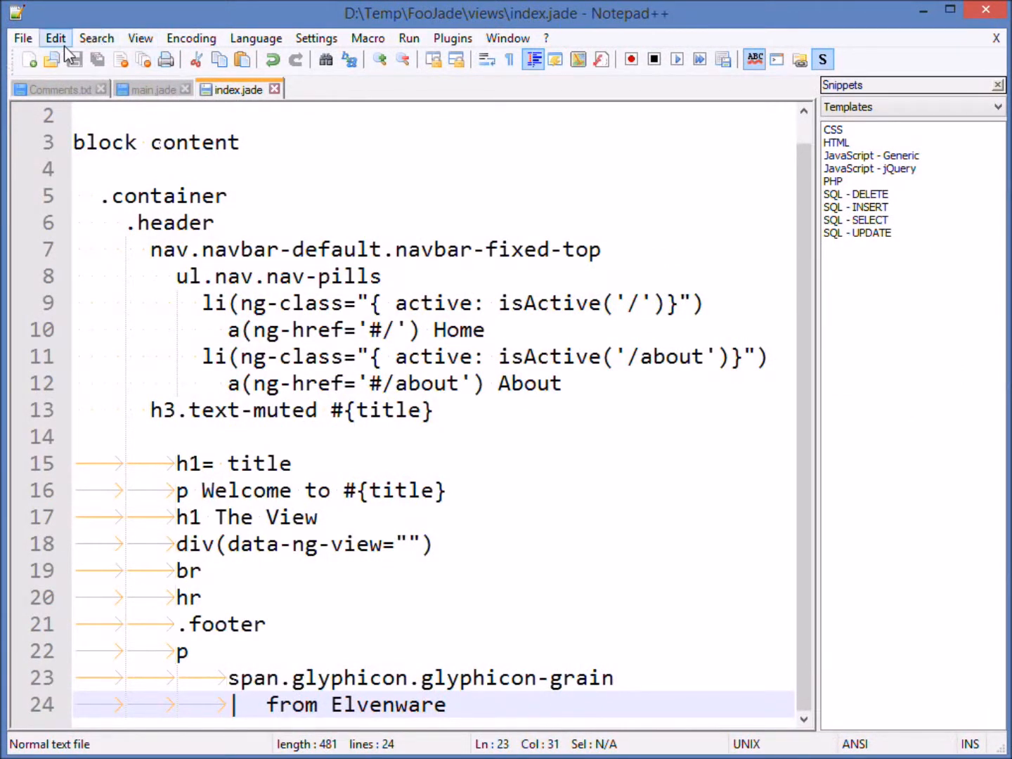
# Apply Edit > Blank Operations > Space to TAB (All) to index.jade
pyautogui.click(55, 38)
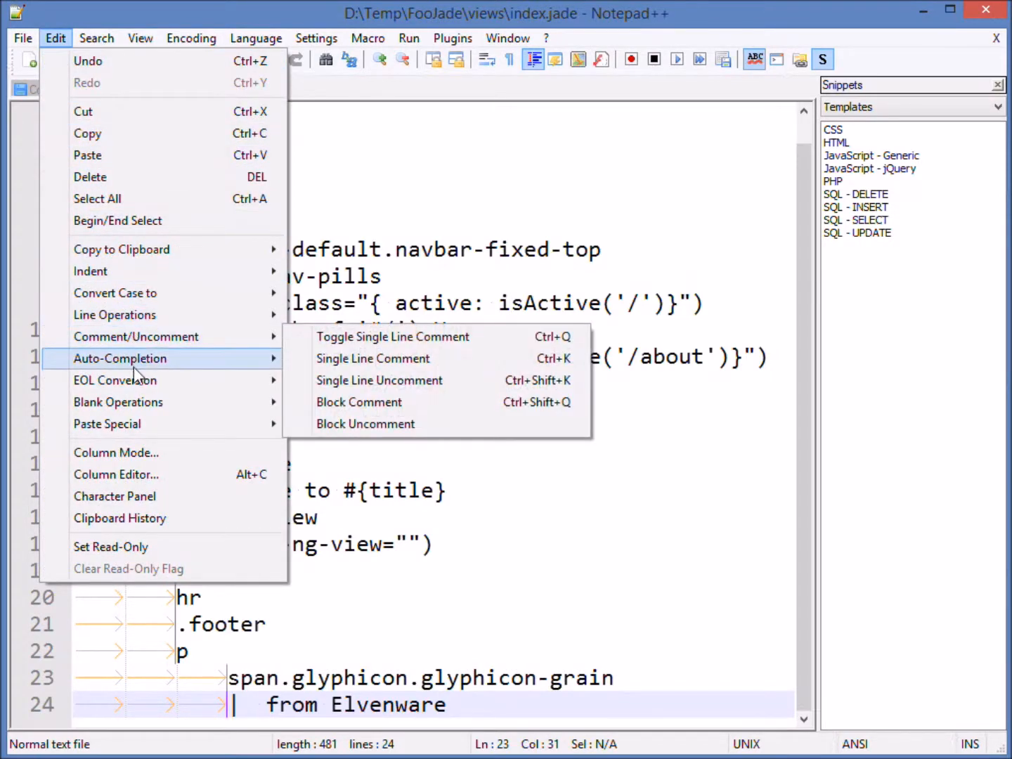
pyautogui.moveTo(115, 380)
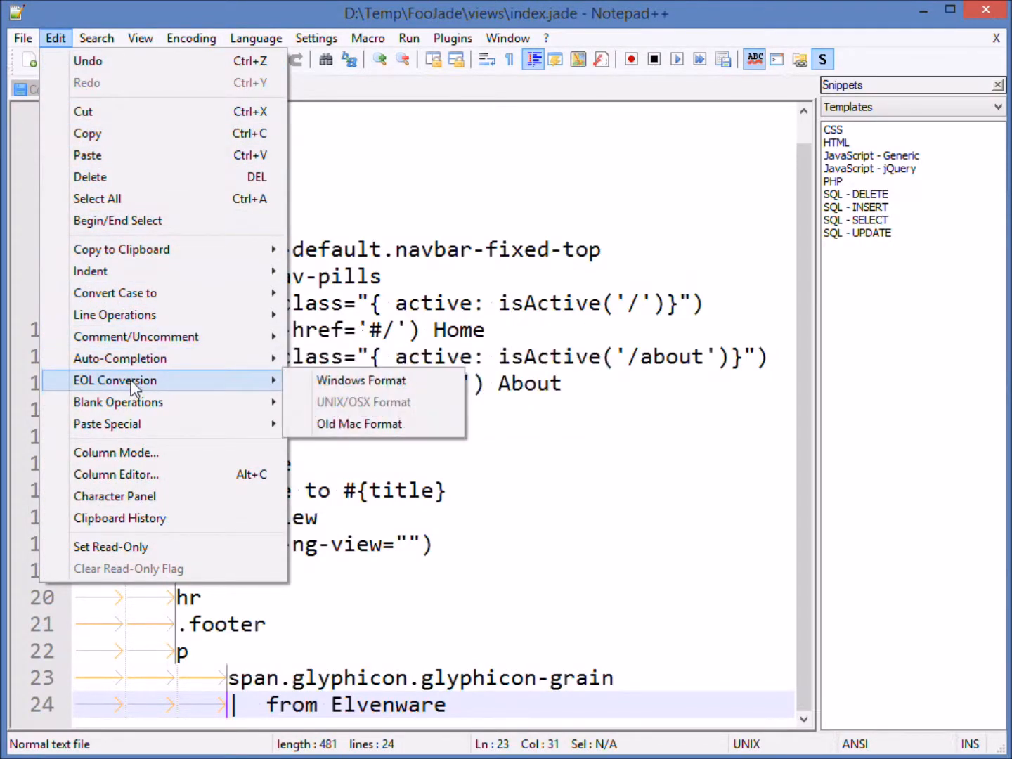
pyautogui.moveTo(118, 403)
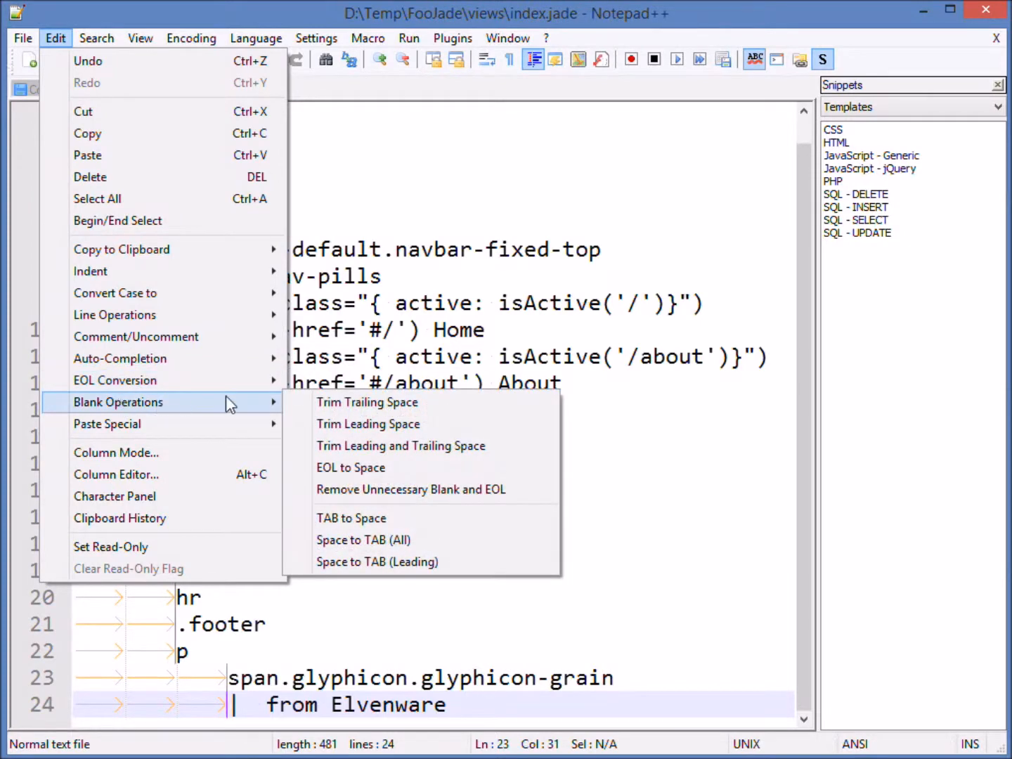
pyautogui.moveTo(351, 518)
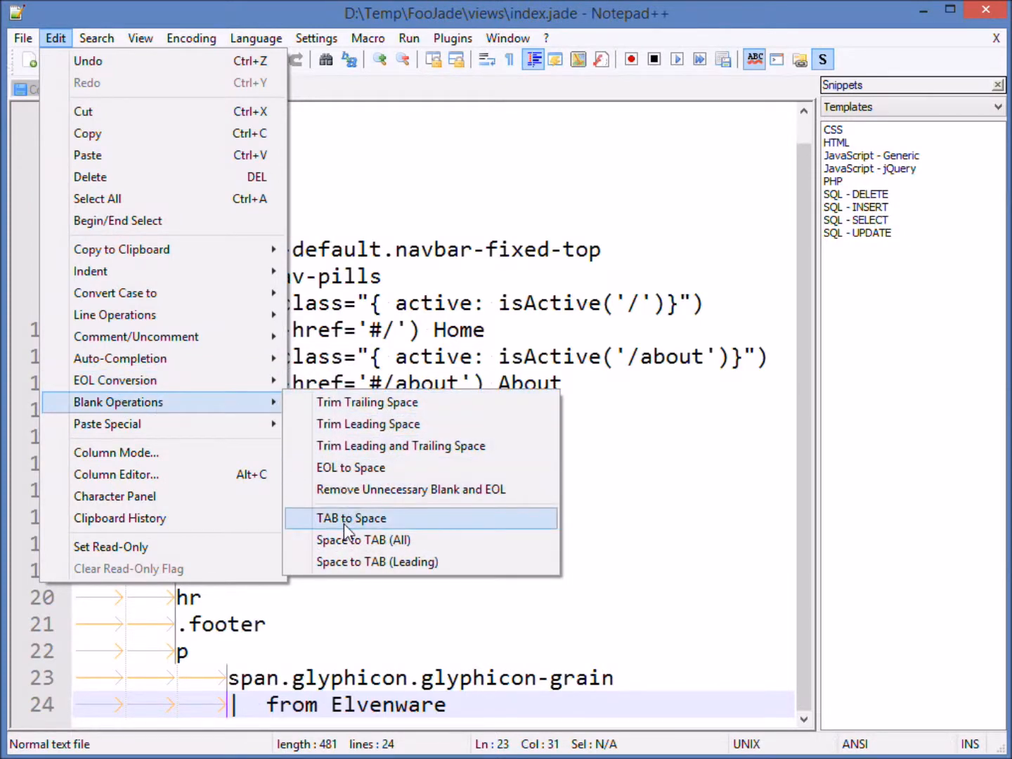
pyautogui.moveTo(351, 540)
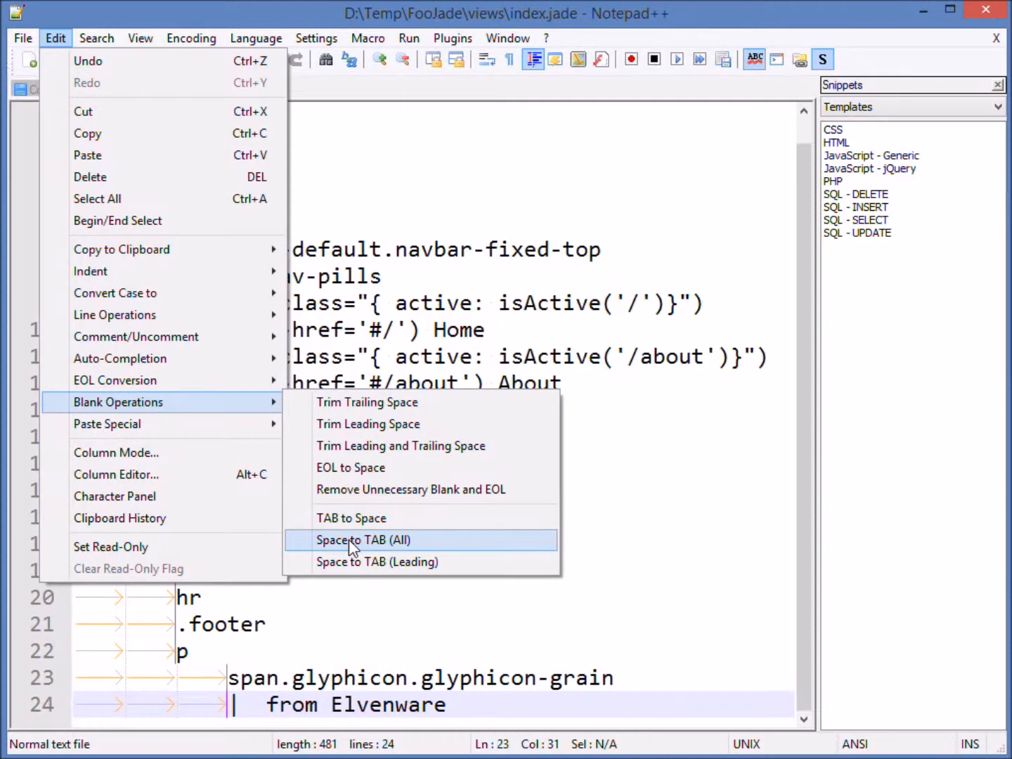
pyautogui.click(363, 540)
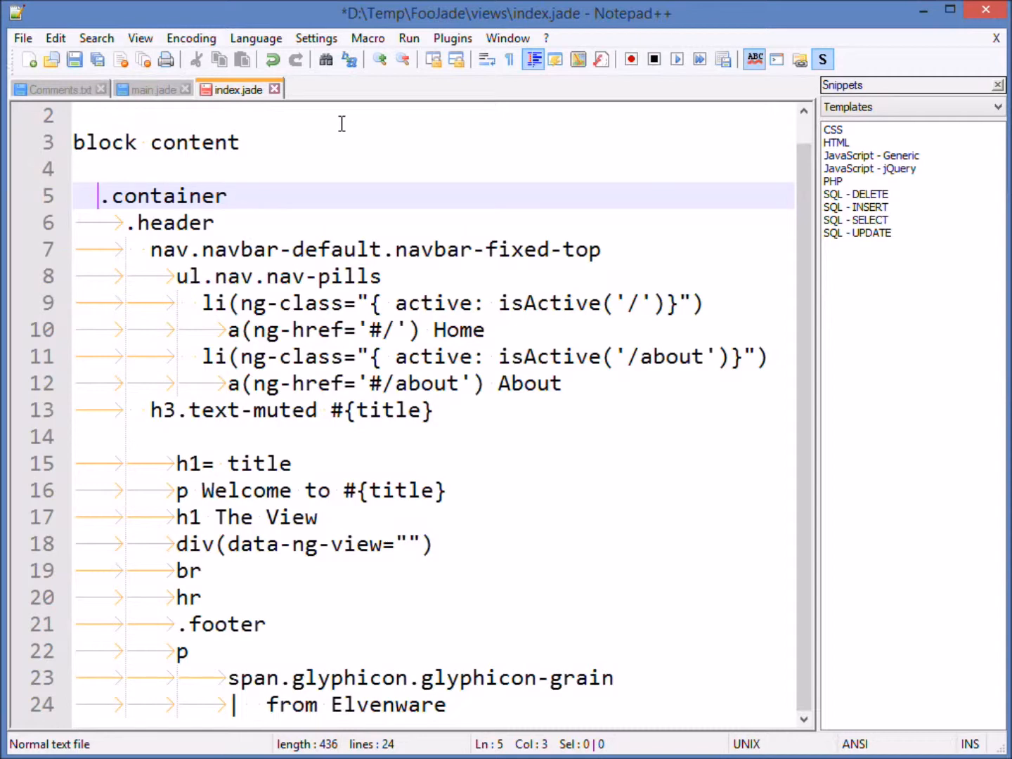
# Select the .container, nav and next nested blocks, indenting each one tab deeper
pyautogui.click(77, 195)
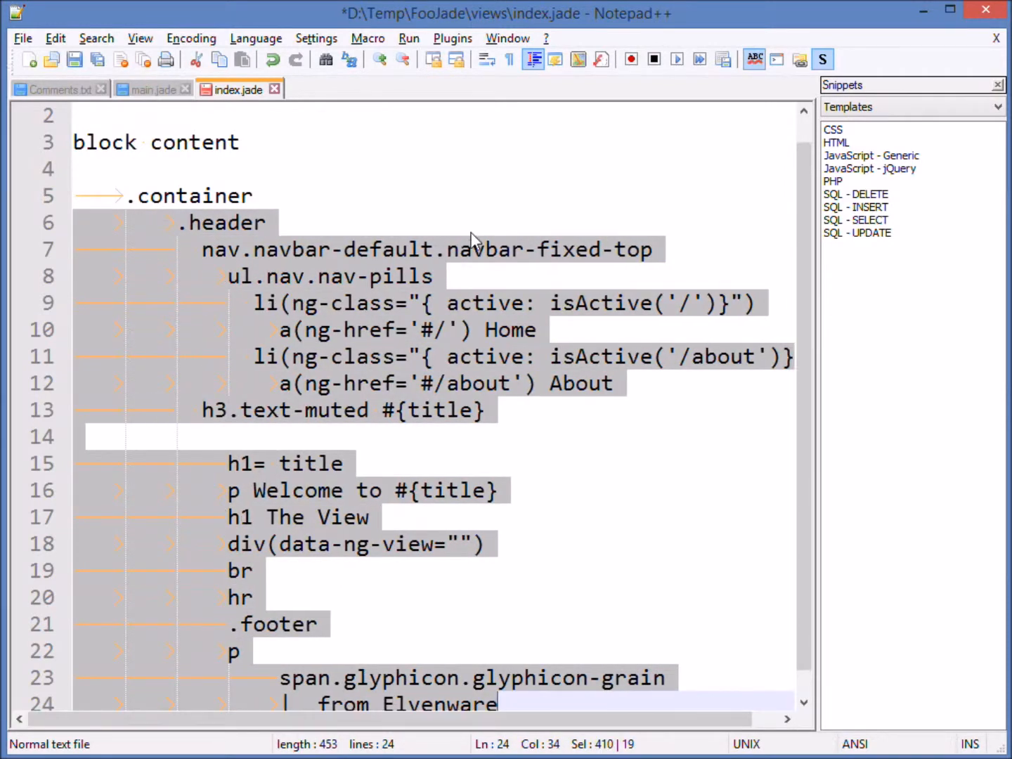
pyautogui.click(503, 383)
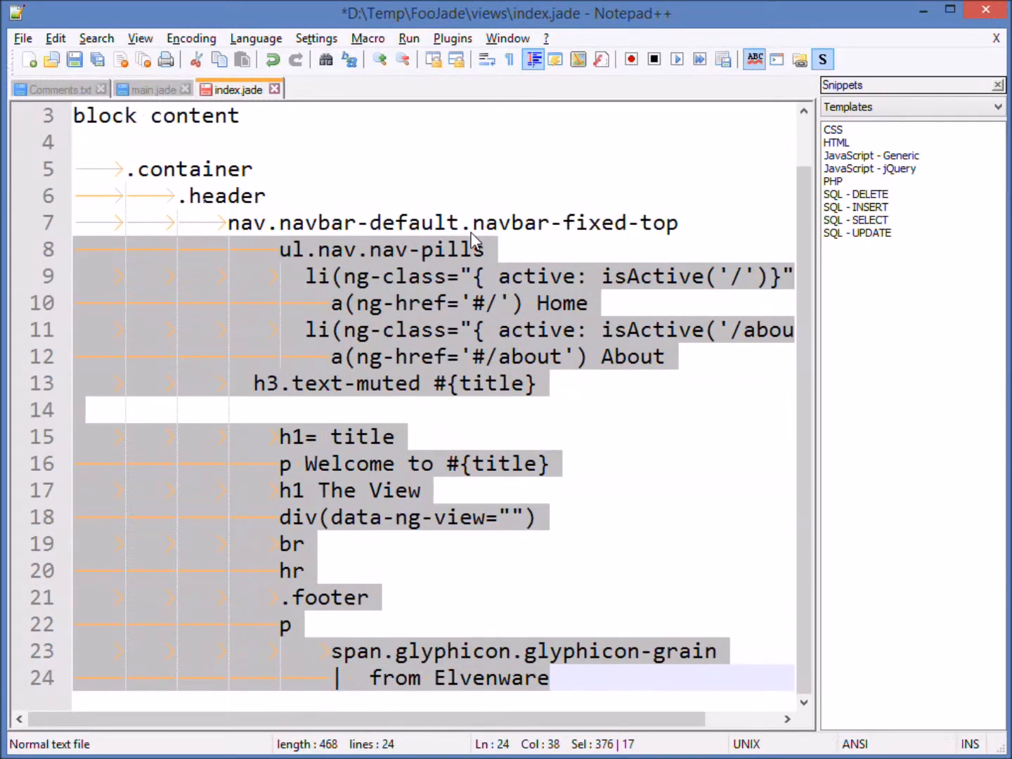
pyautogui.click(552, 222)
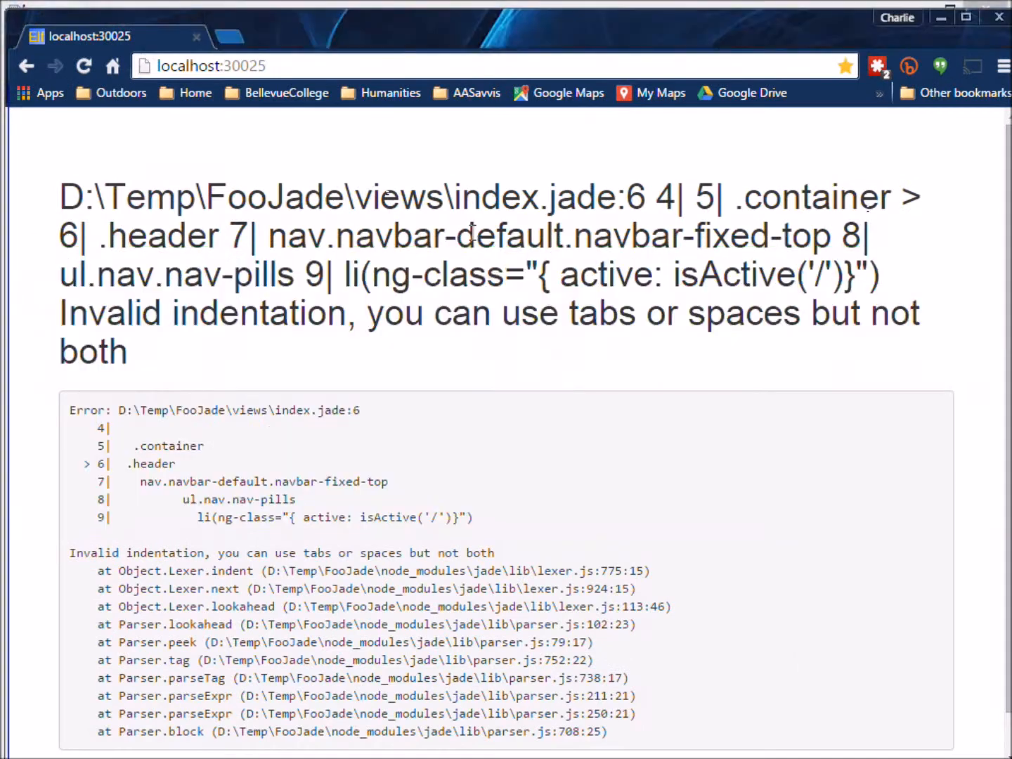
# Refresh localhost:30025 in Chrome to see the line 6 invalid indentation error
pyautogui.click(83, 65)
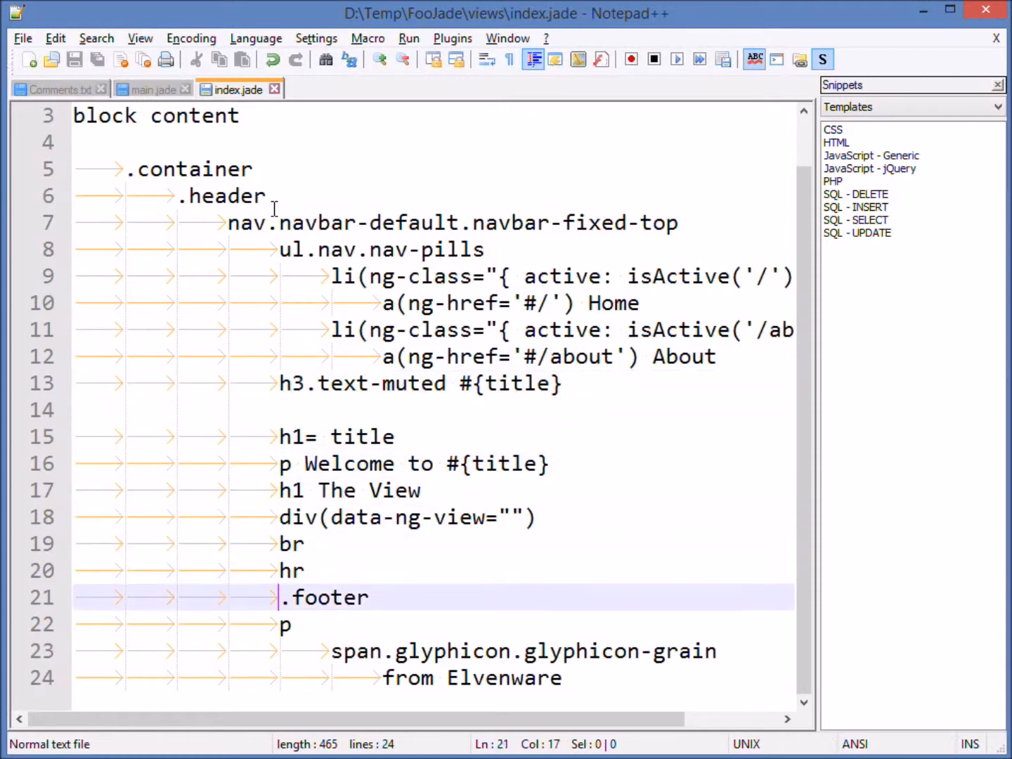
# Check the saved tab indentation of the .header block through the h3 line
pyautogui.click(382, 250)
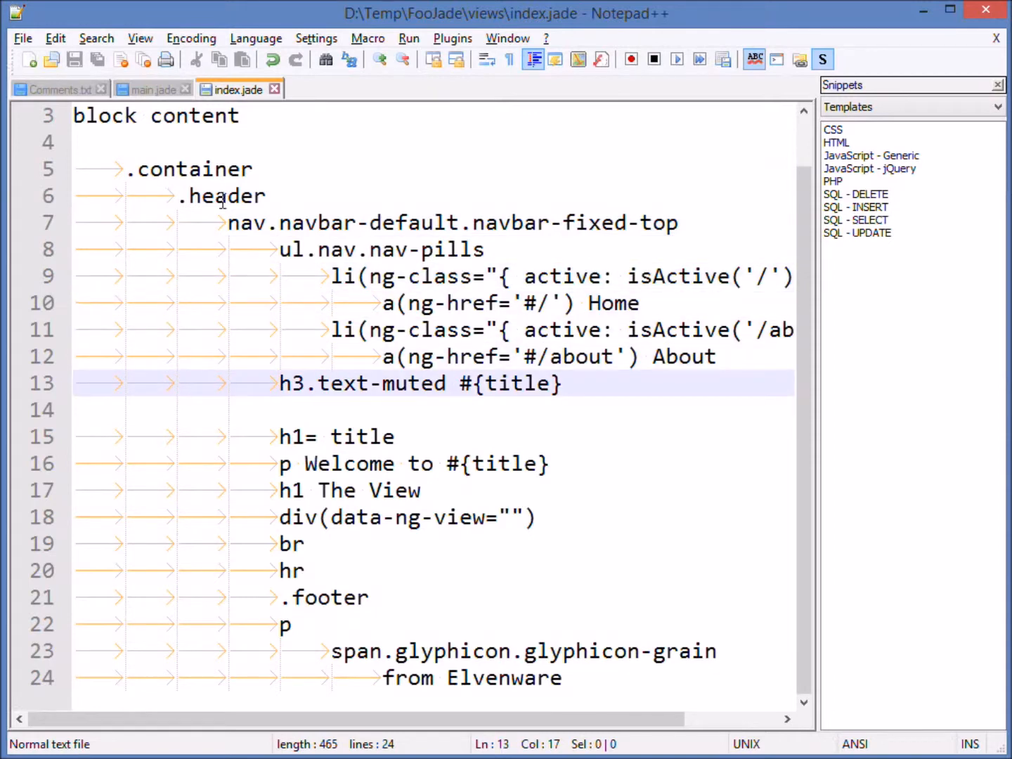
pyautogui.click(185, 196)
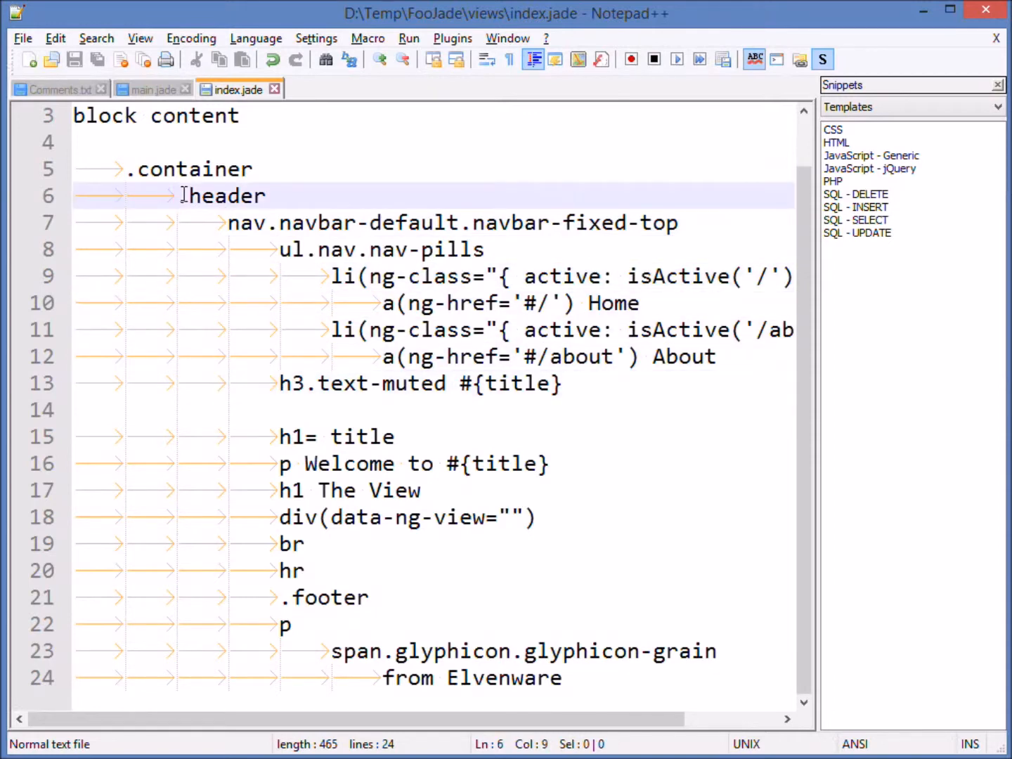
pyautogui.moveTo(182, 195); pyautogui.dragTo(708, 383)
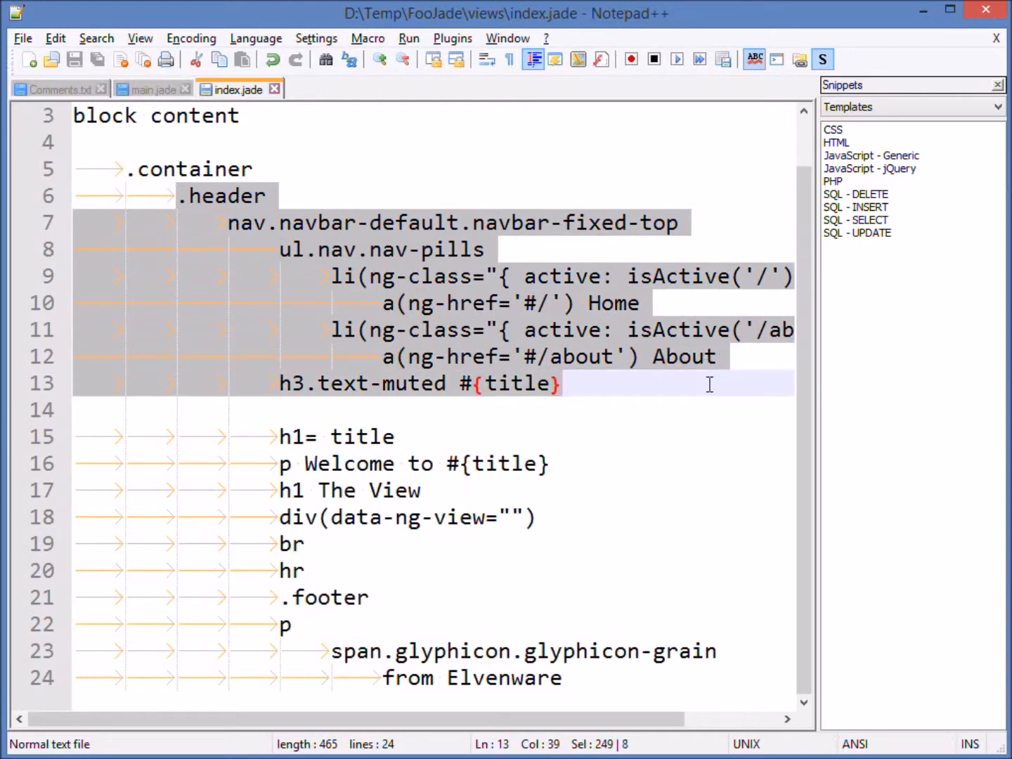
pyautogui.click(279, 436)
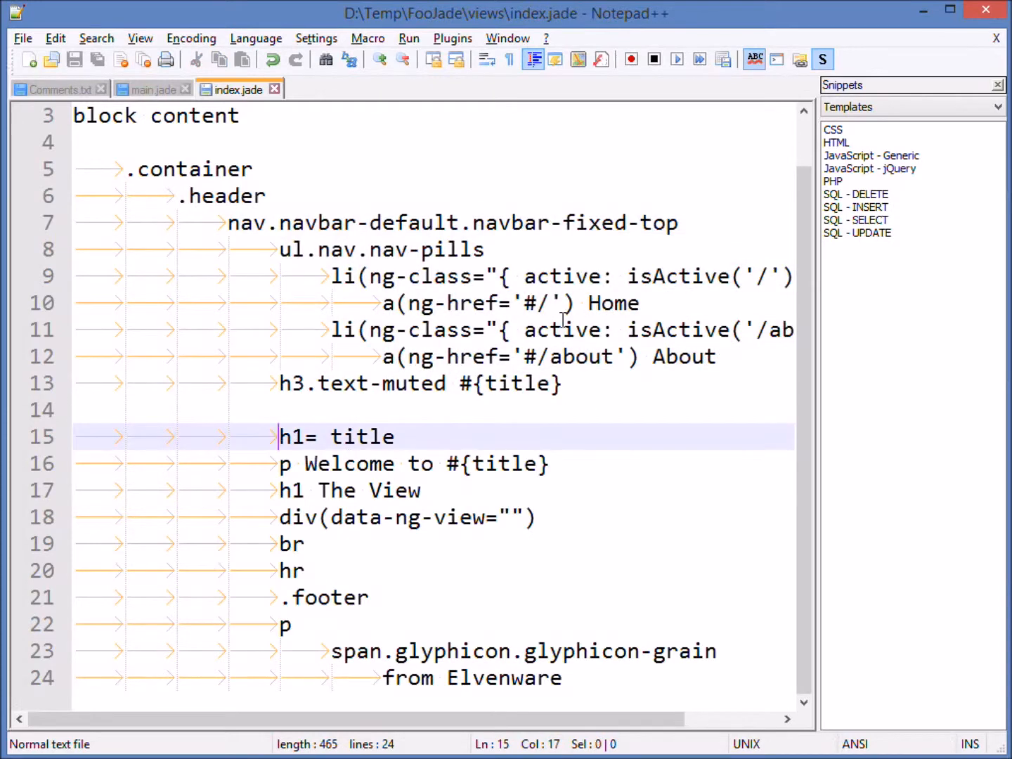
pyautogui.moveTo(81, 433)
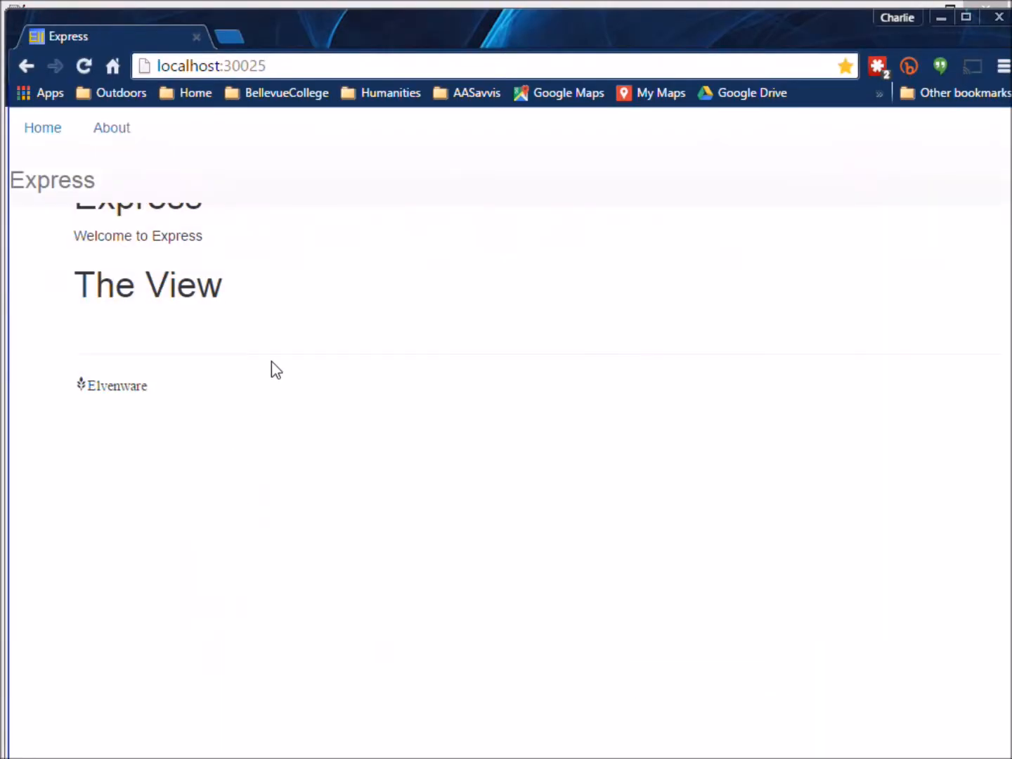
pyautogui.moveTo(335, 265)
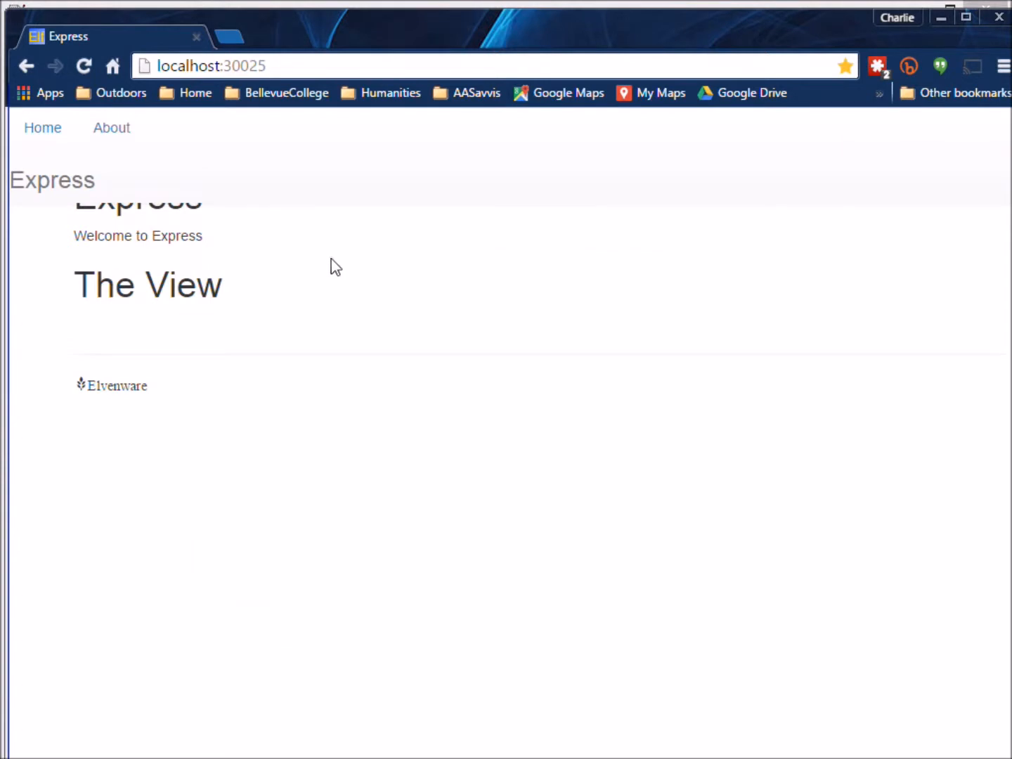
pyautogui.moveTo(281, 206)
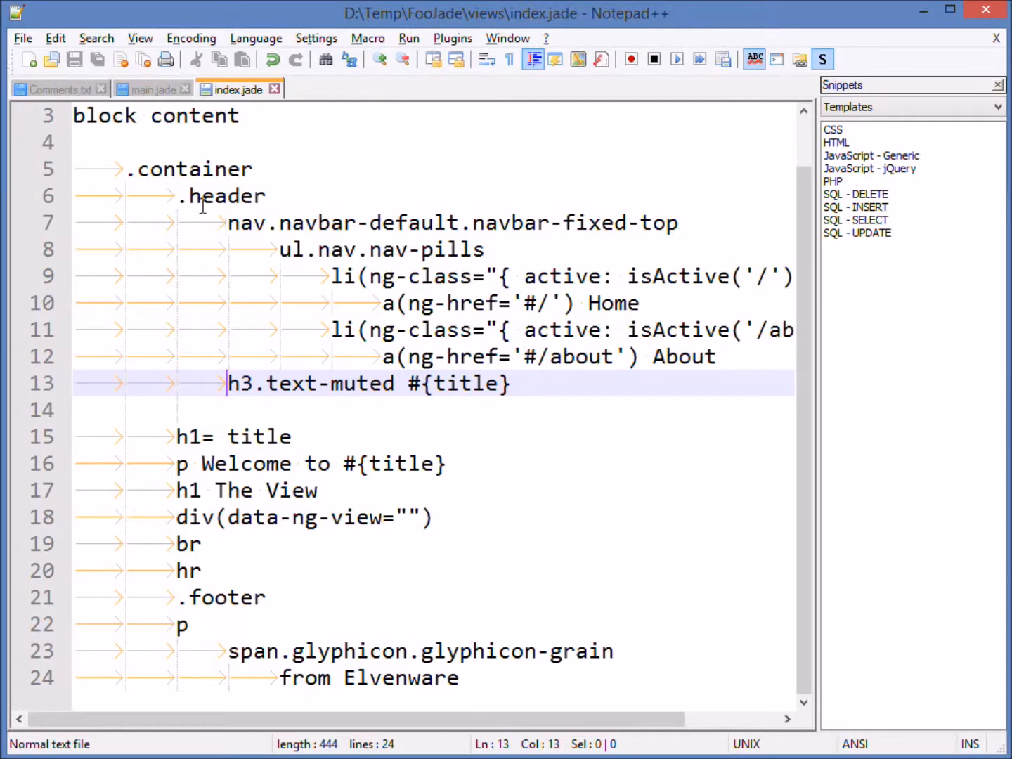
pyautogui.press('alt+tab')
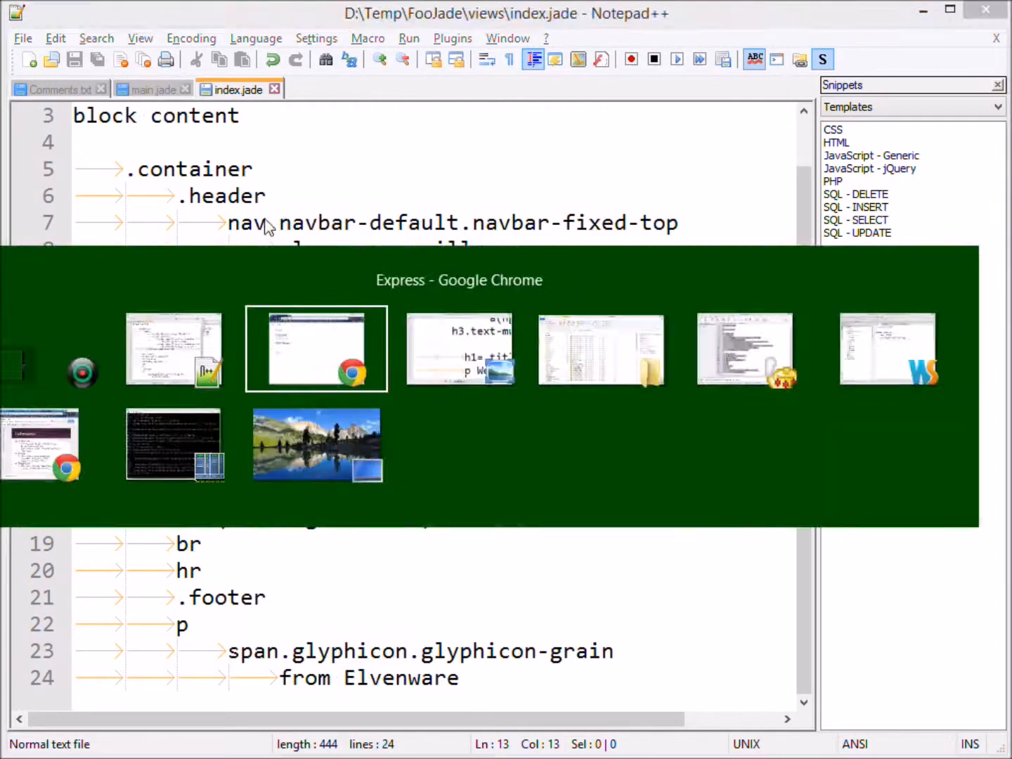
pyautogui.click(316, 348)
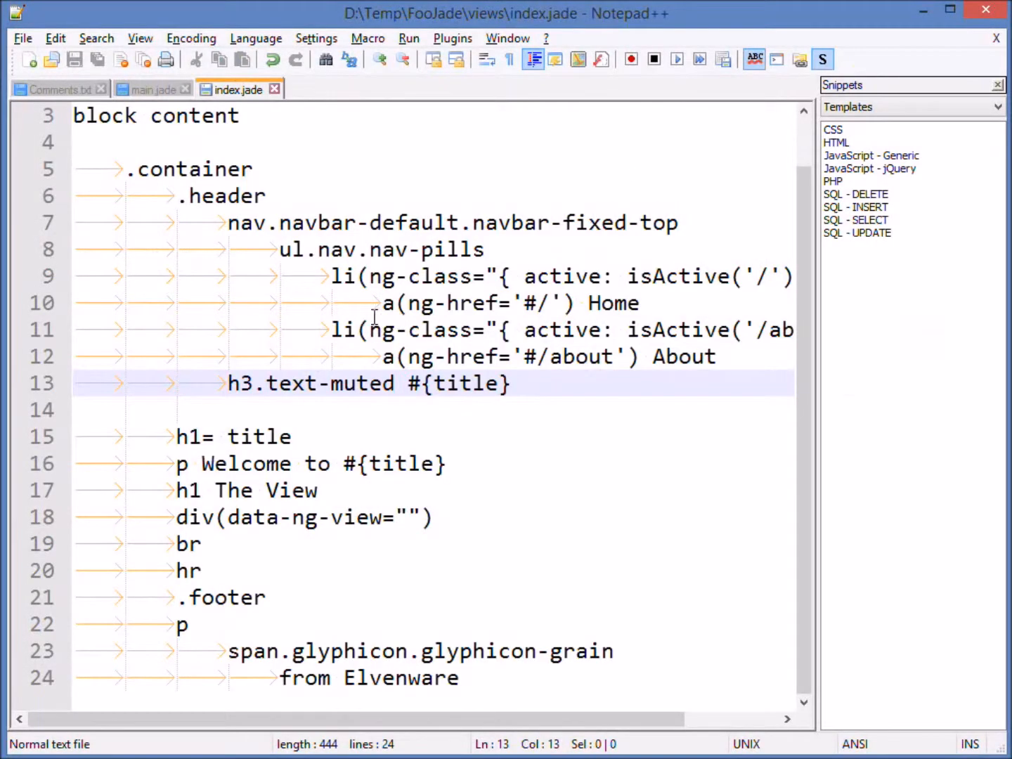
pyautogui.moveTo(315, 250)
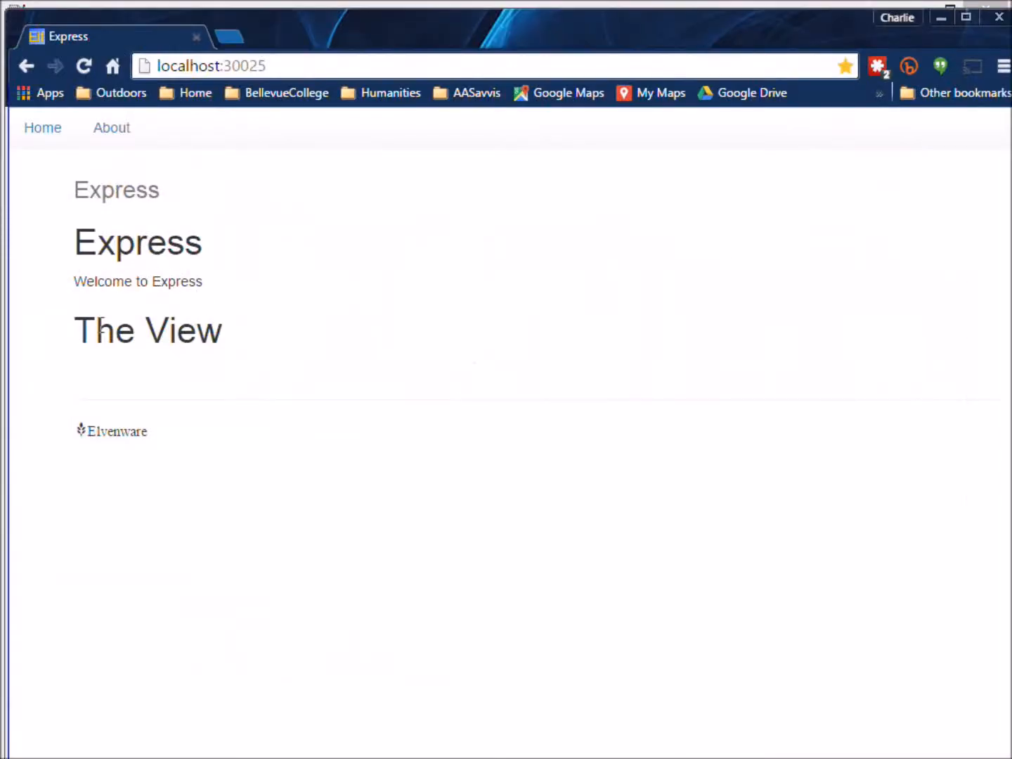
pyautogui.moveTo(158, 214)
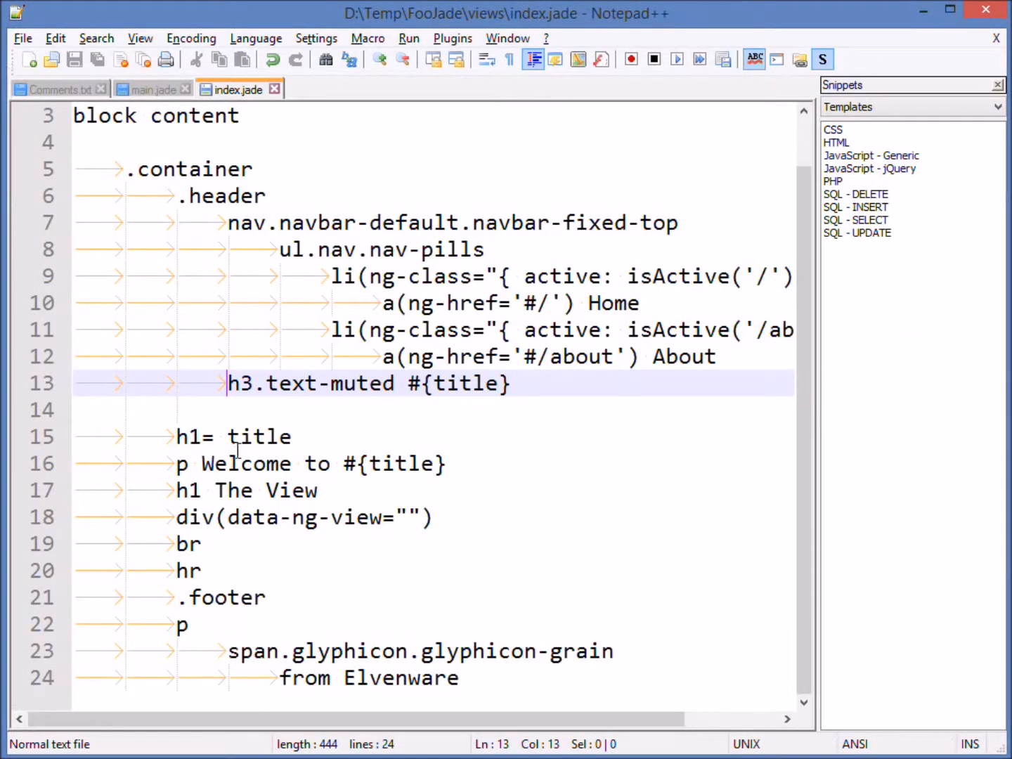
pyautogui.moveTo(265, 423)
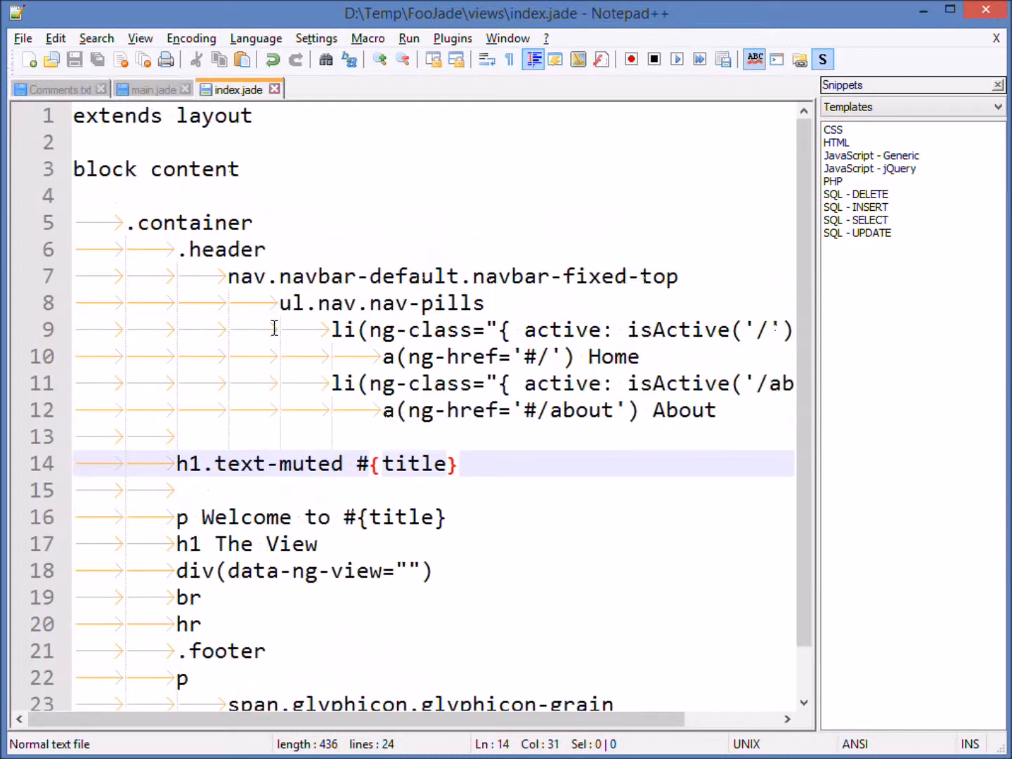
# Scroll down index.jade to review the single h1.text-muted title line
pyautogui.scroll(-3)
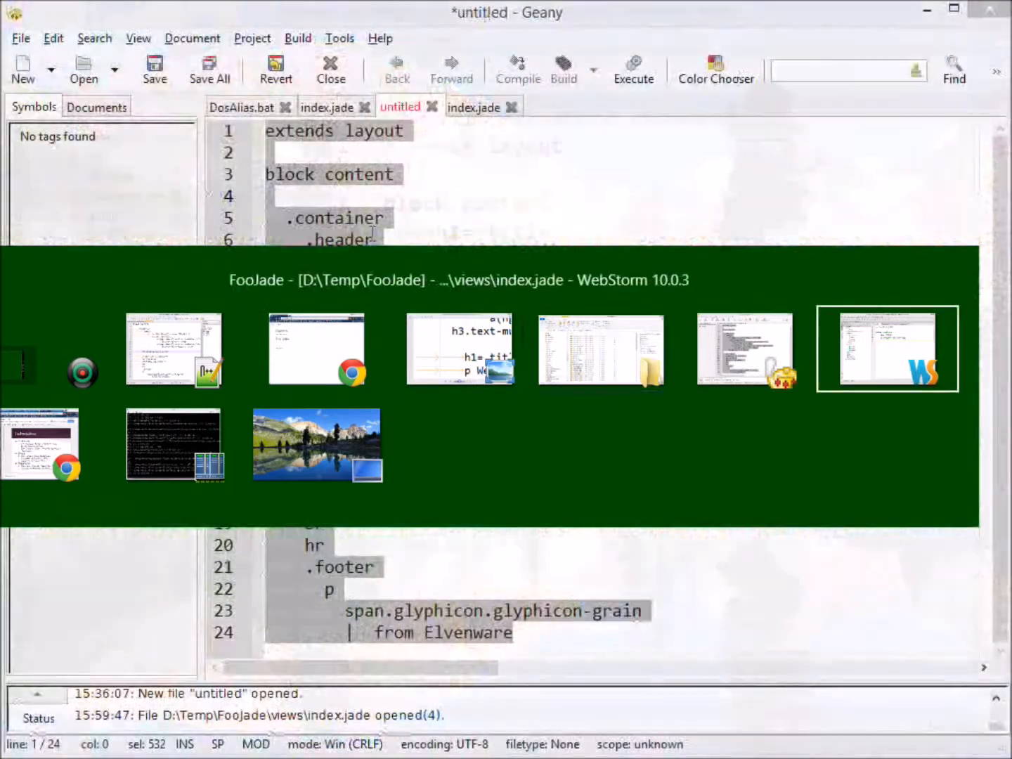
# Review WebStorm's indentation warnings and remove a tab so .header aligns with .container
pyautogui.click(888, 349)
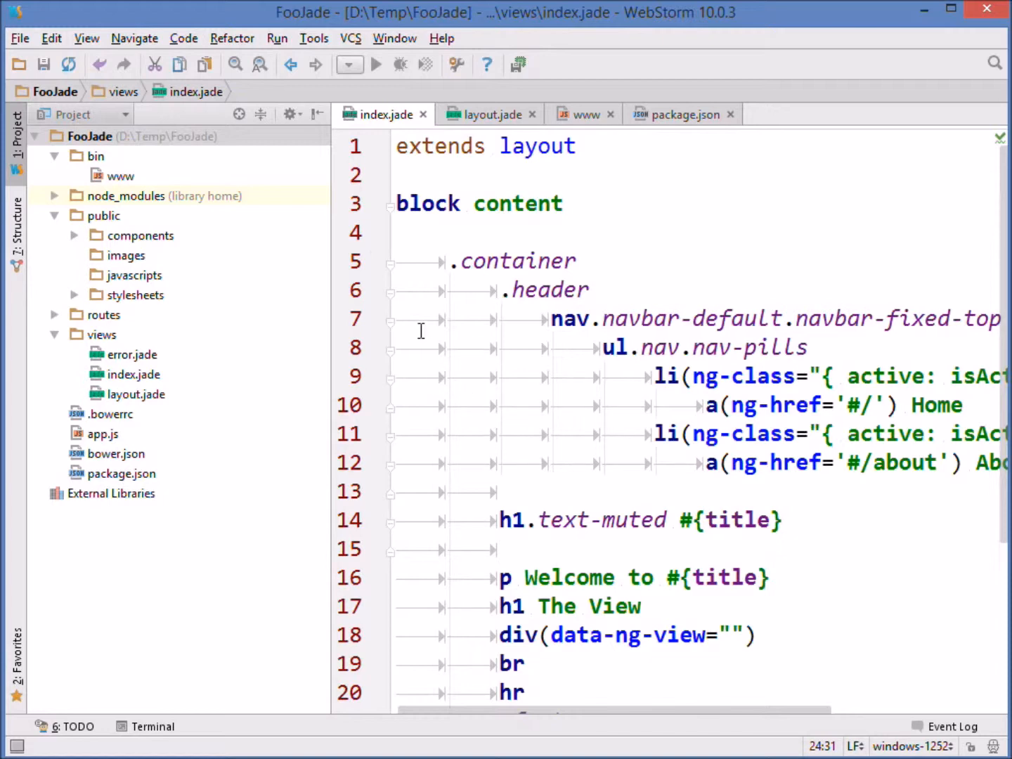
pyautogui.moveTo(450, 294)
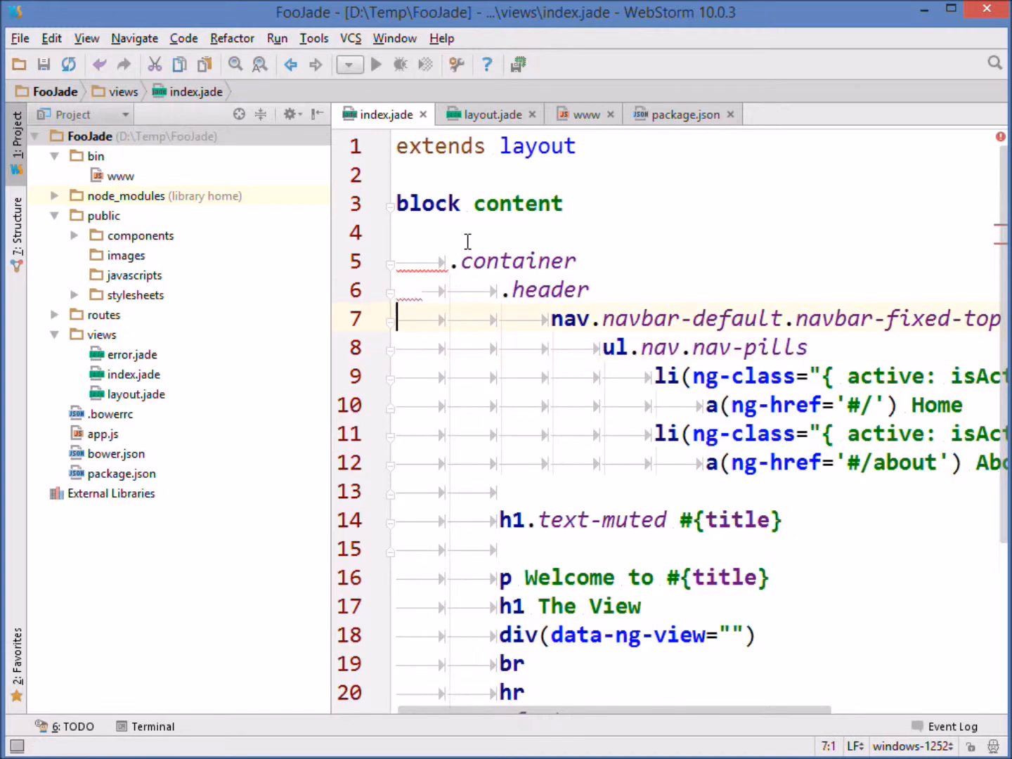
pyautogui.click(423, 290)
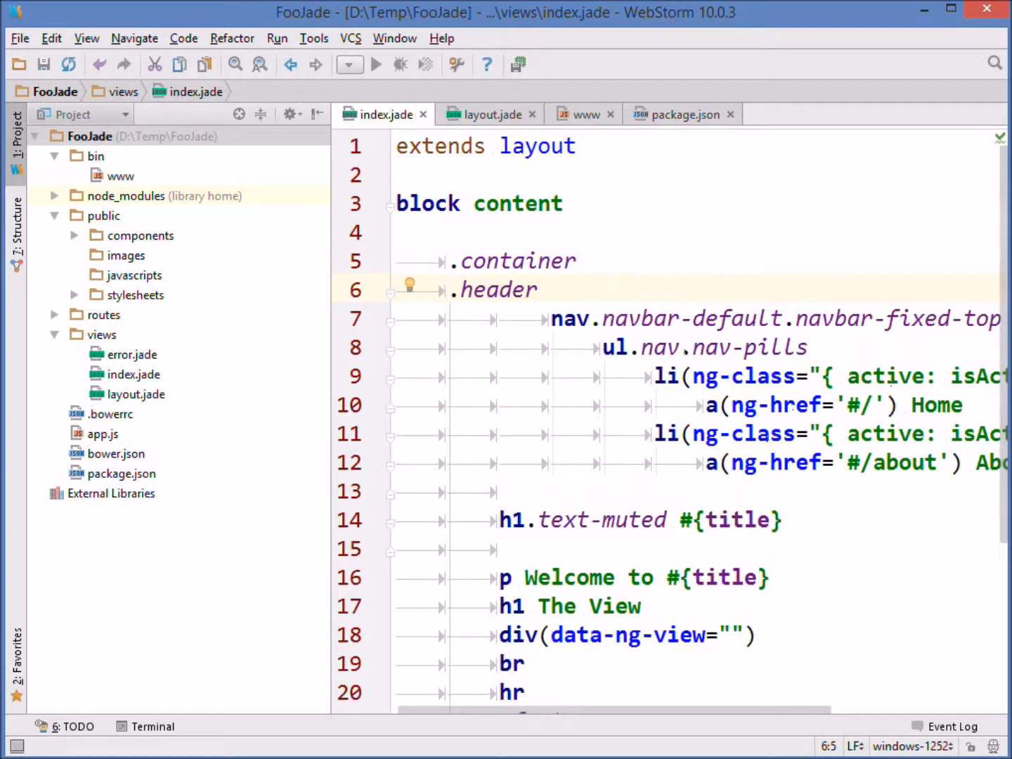
pyautogui.click(450, 289)
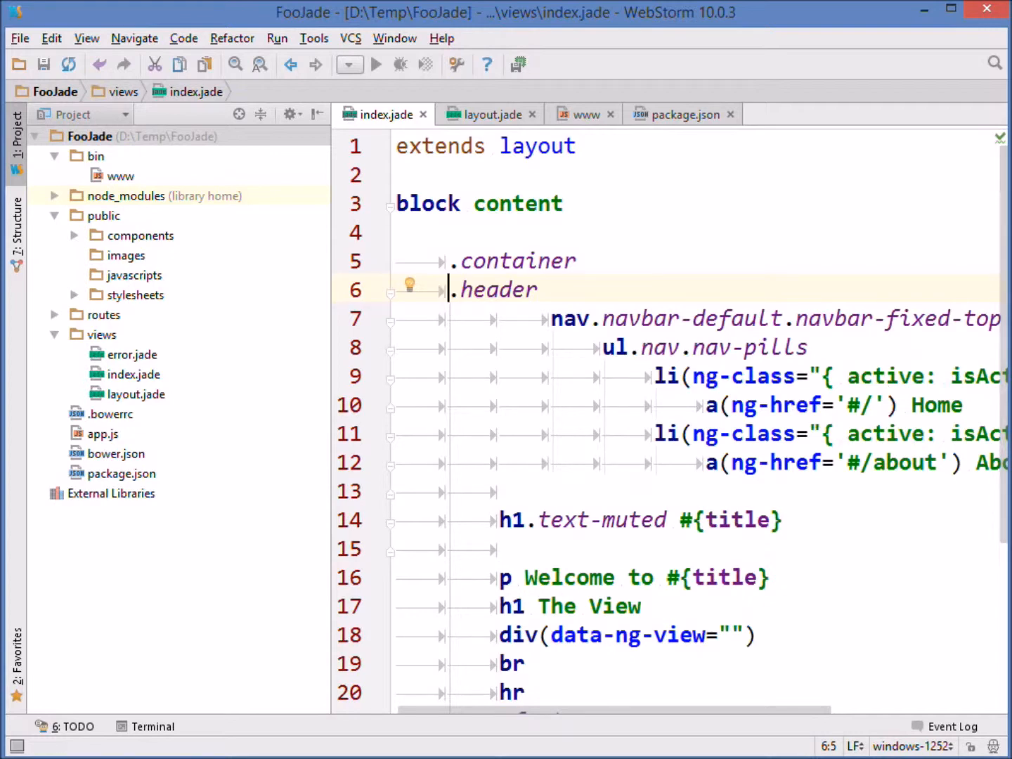